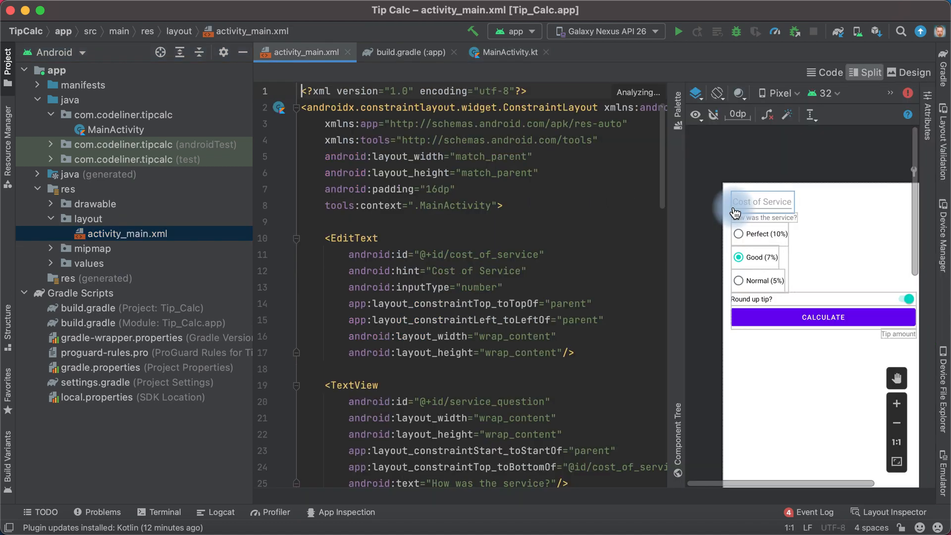
Inspect the cost_of_service EditText in the layout before moving to calculateTip().
left_click(761, 201)
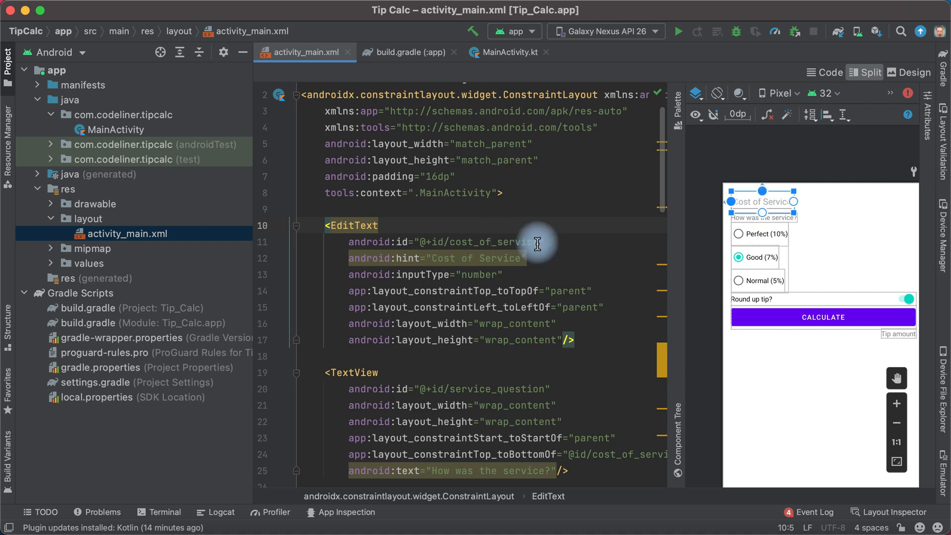
double_click(479, 242)
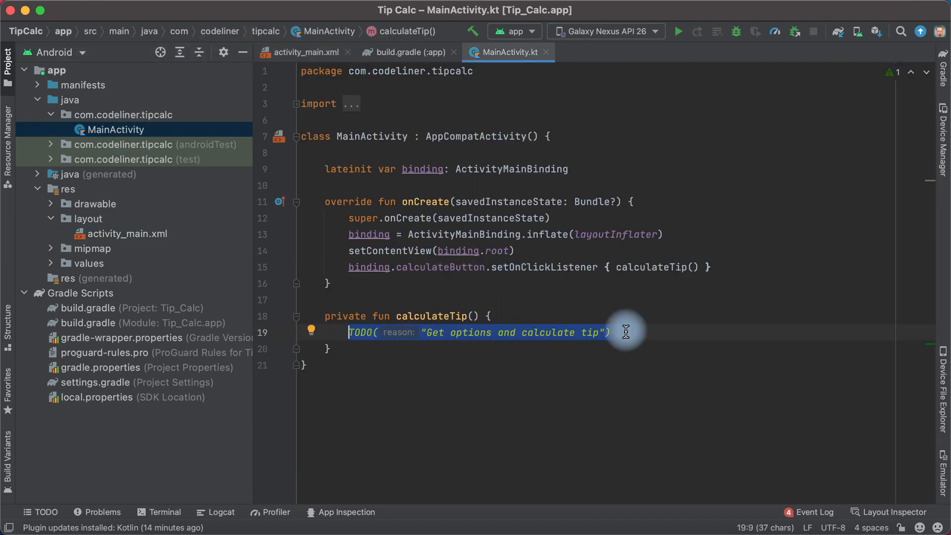
Replace the TODO with binding.costOfService, then jump to its declaration in activity_main.xml.
type("binding")
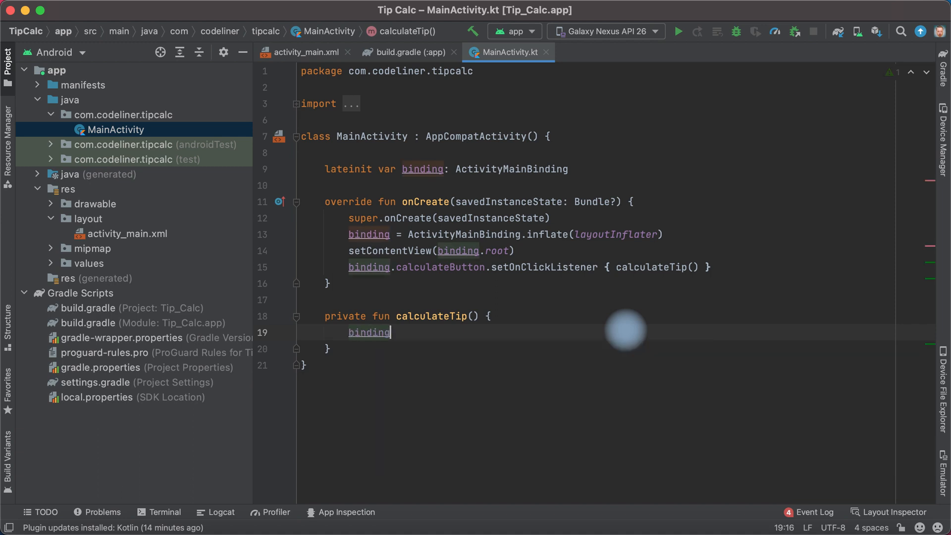
type(".")
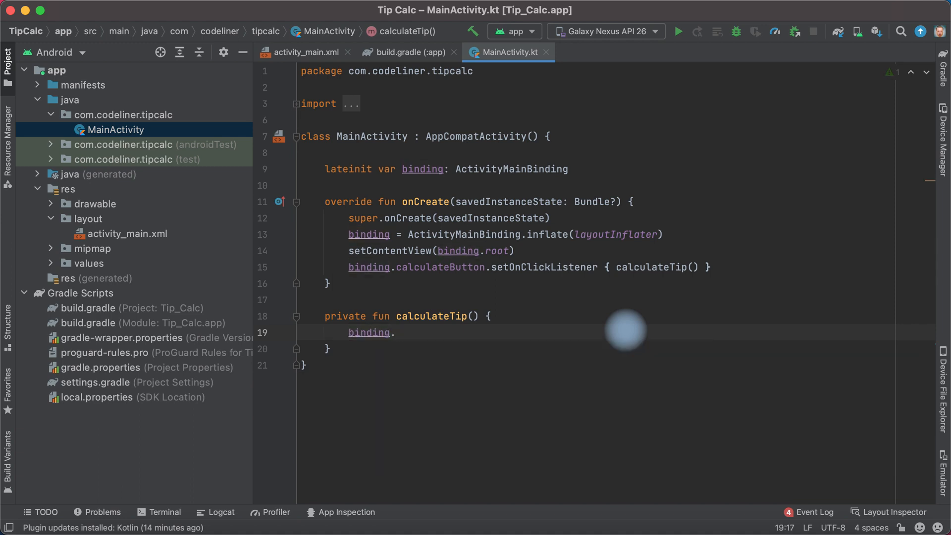
type(".")
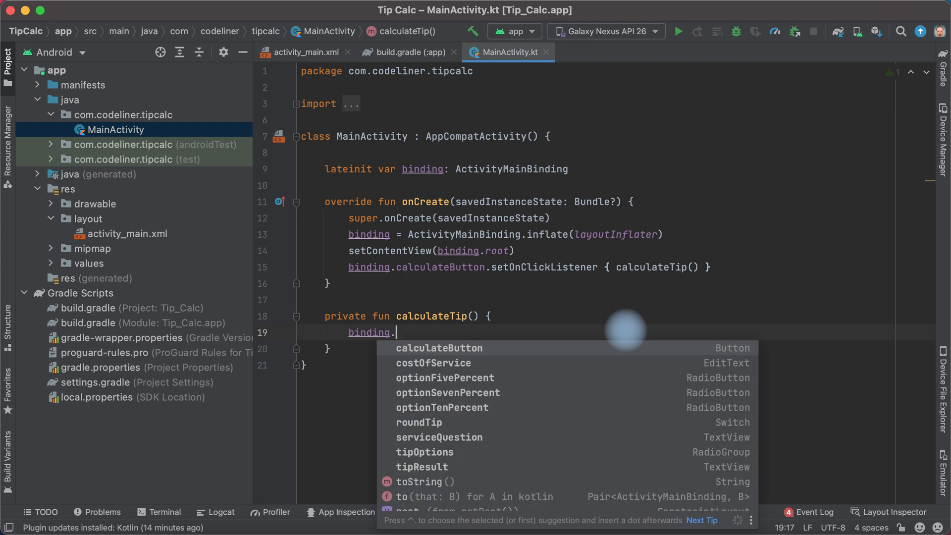
key("Down")
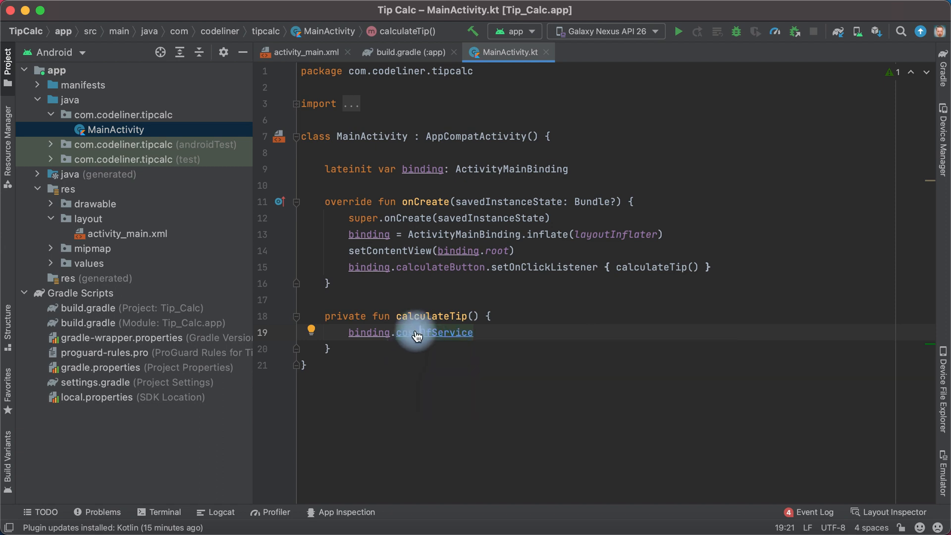
mouse_move(434, 332)
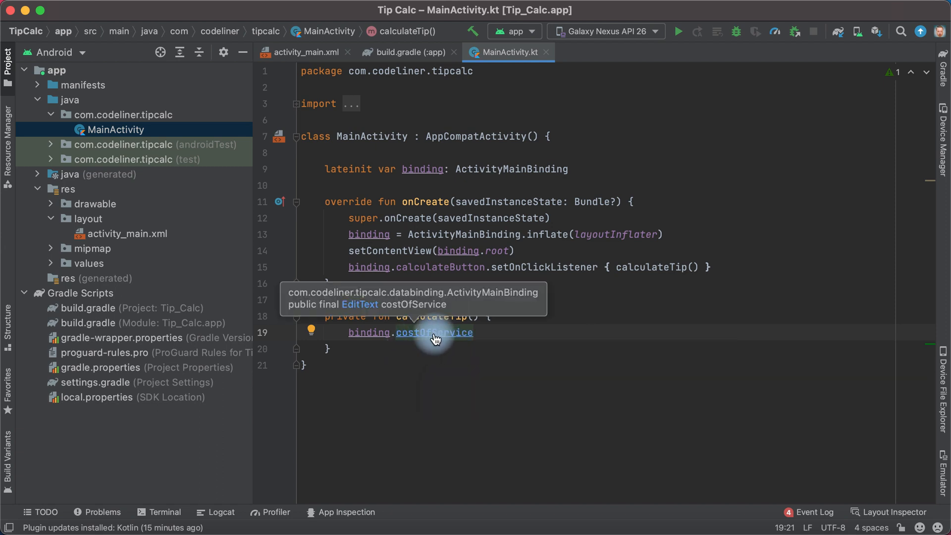
left_click(301, 52)
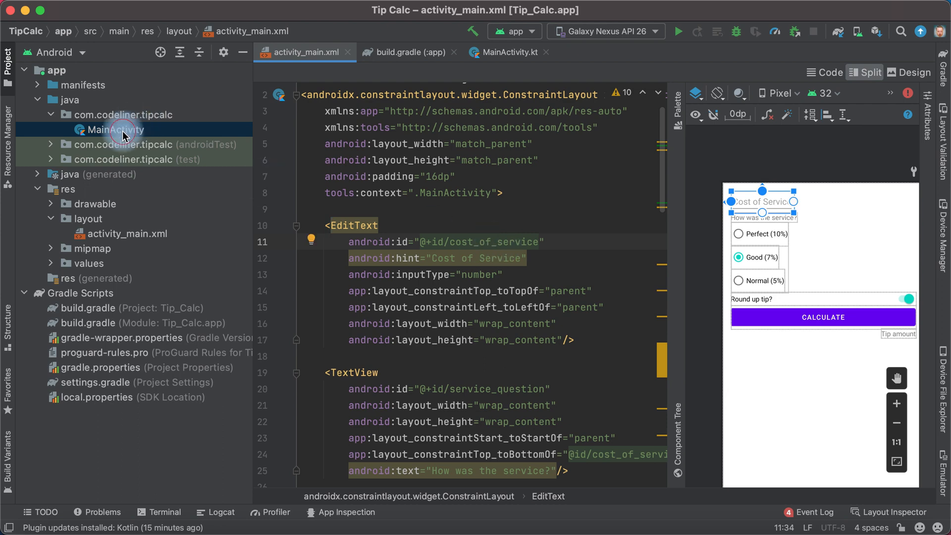
Back in MainActivity.kt, extend the line to binding.costOfService.text.
left_click(508, 52)
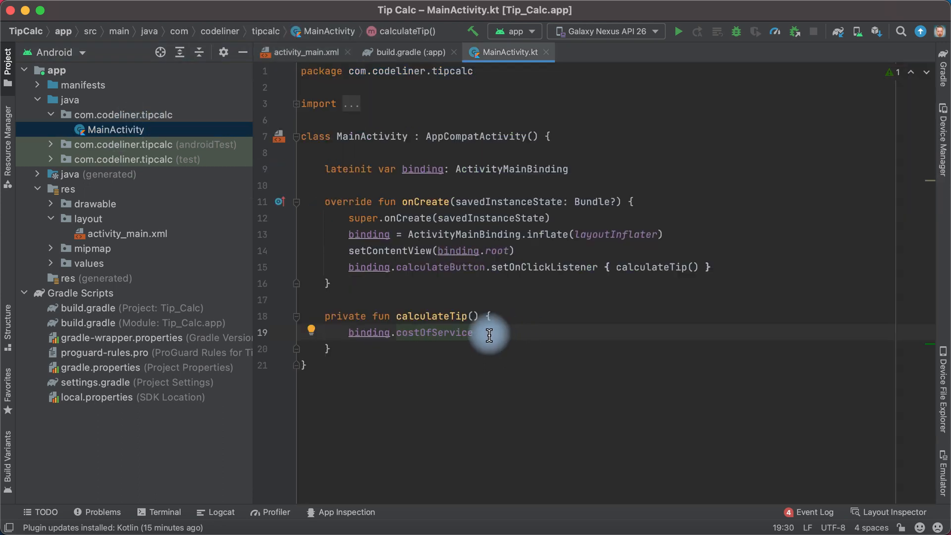
type(".")
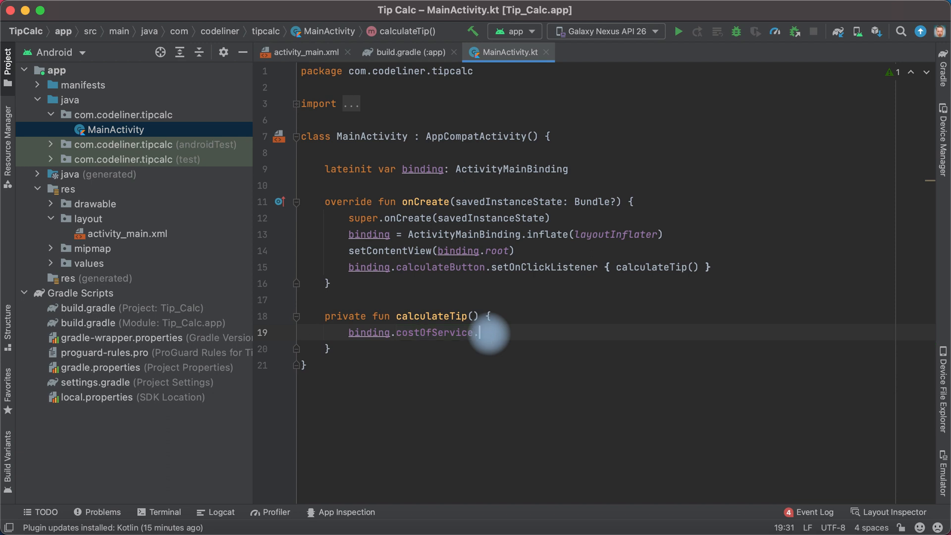
type("text")
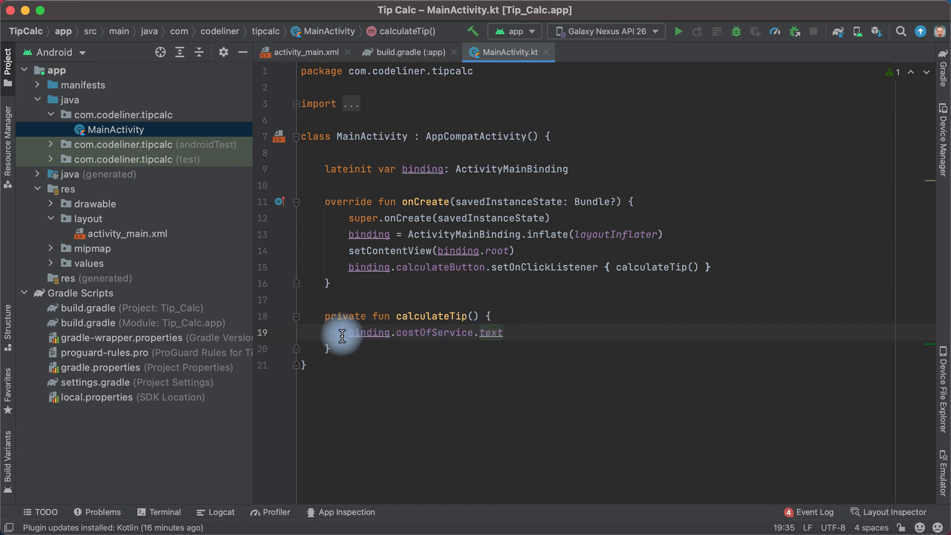
Make the line val cost = binding.costOfService.text.toString().toDouble().
type("val cost =")
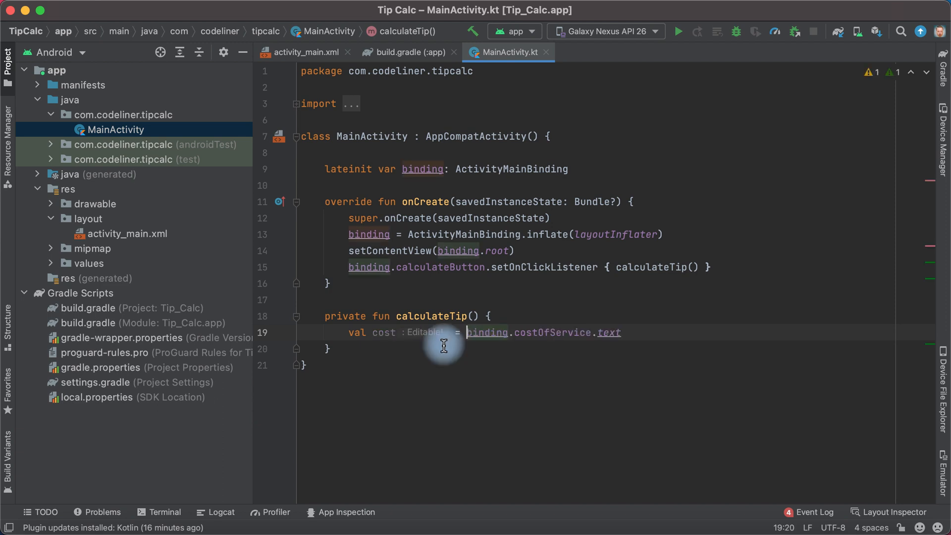
mouse_move(439, 331)
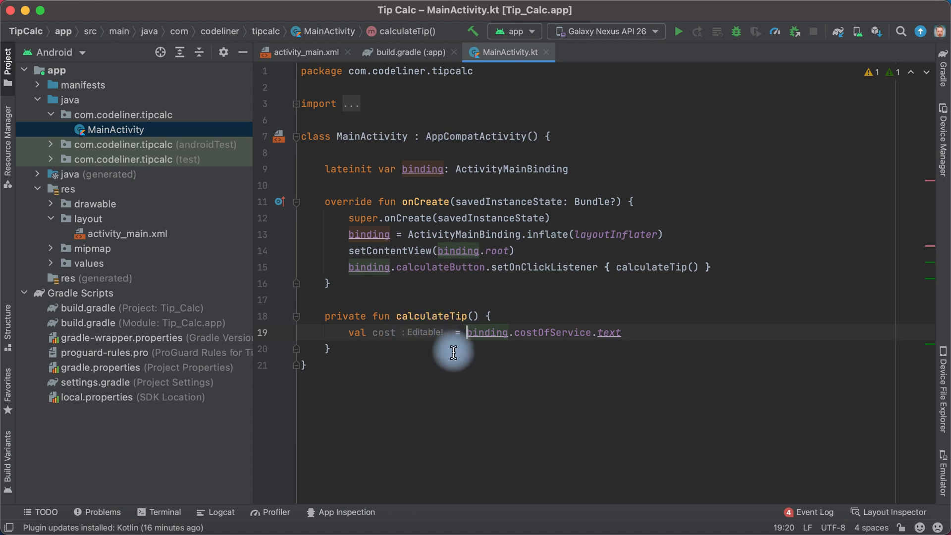
mouse_move(637, 333)
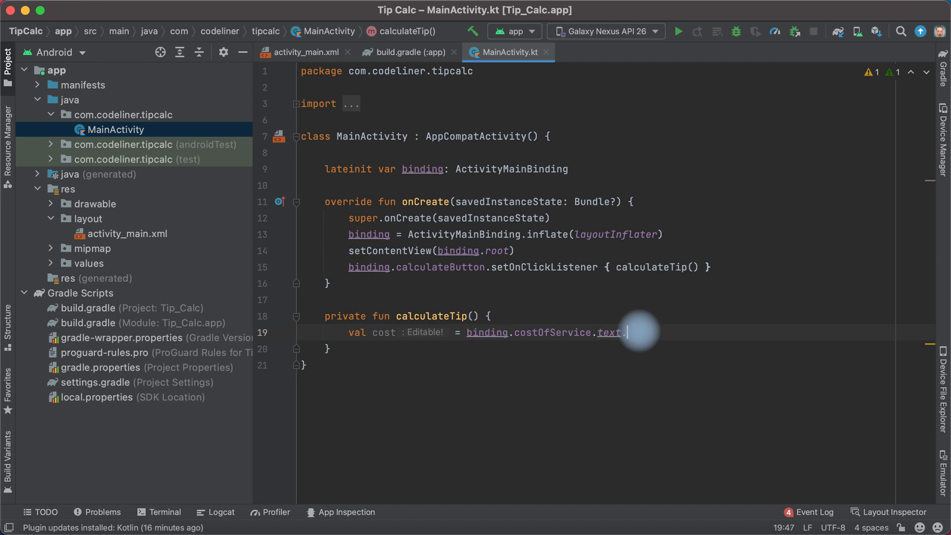
type(".toI")
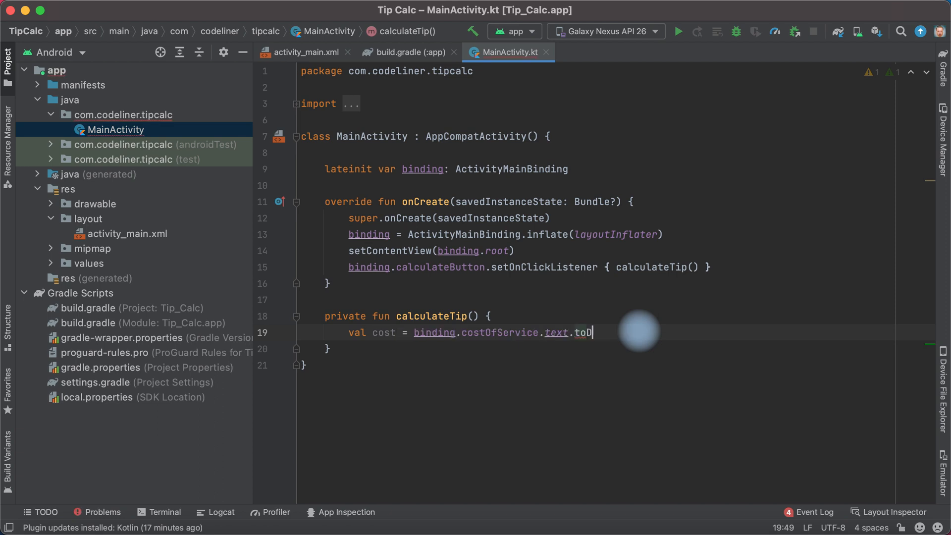
key("Backspace")
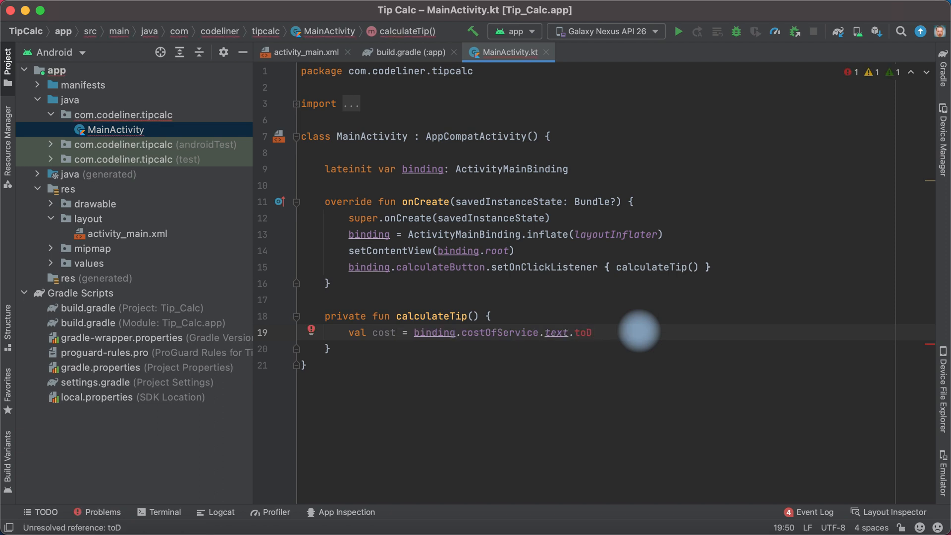
key("Backspace")
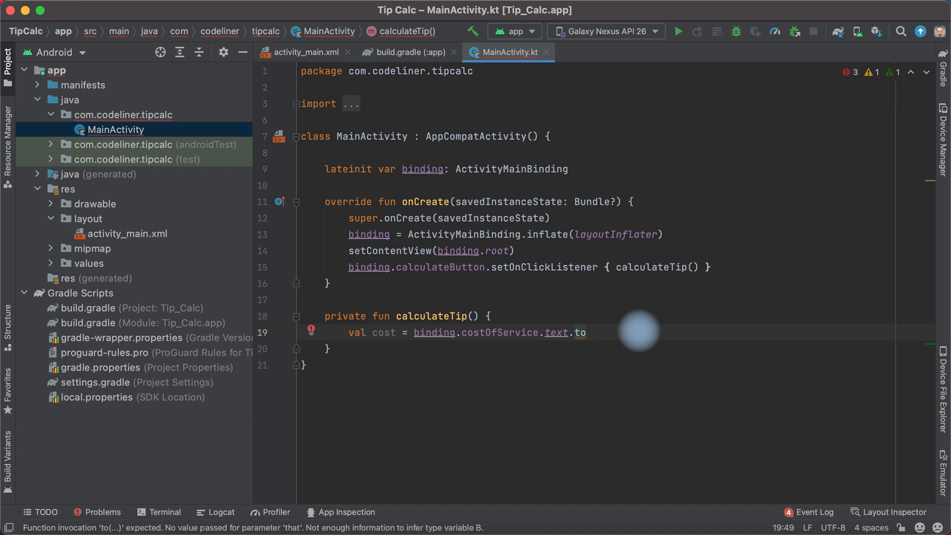
type("String(")
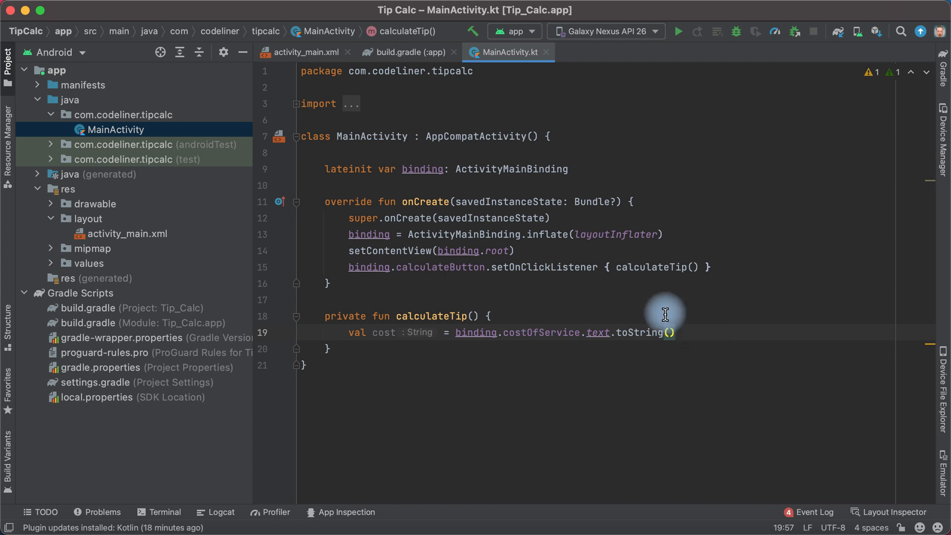
mouse_move(756, 275)
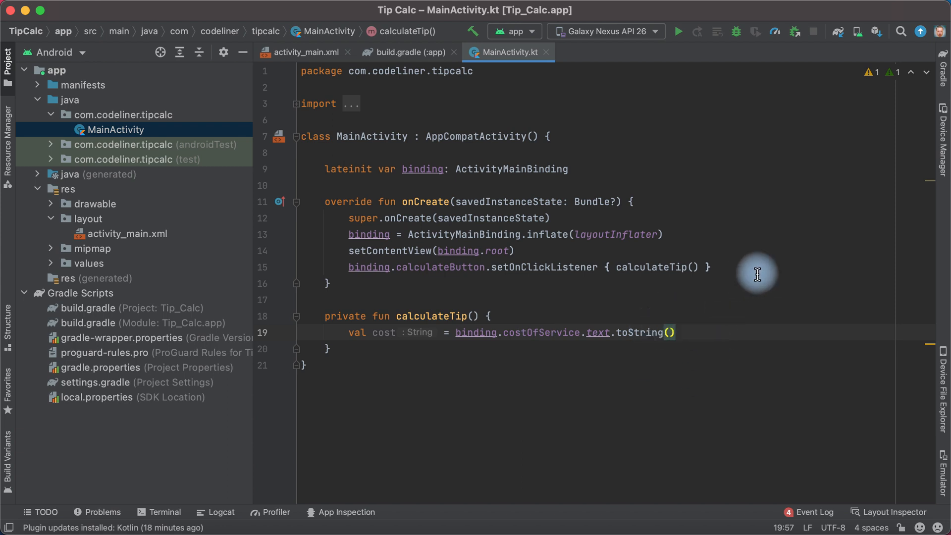
type(".")
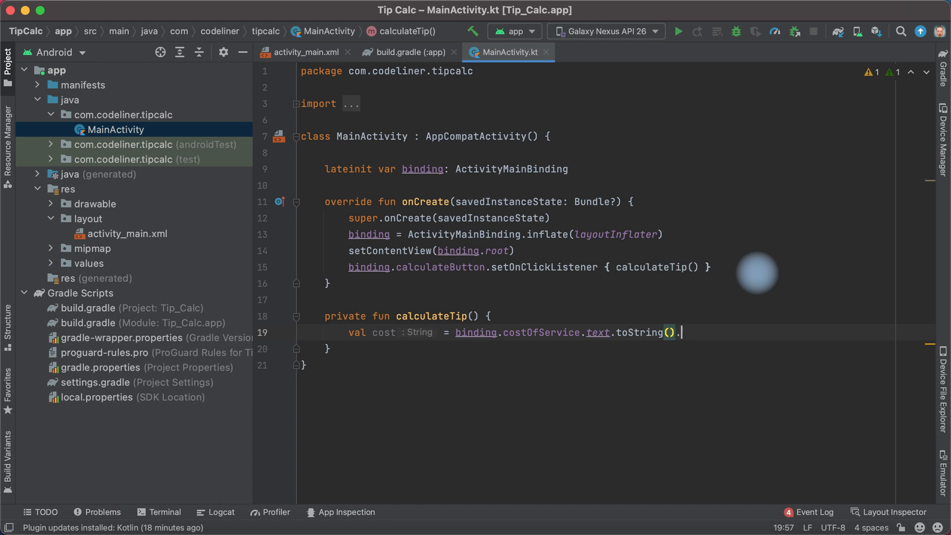
type("toI")
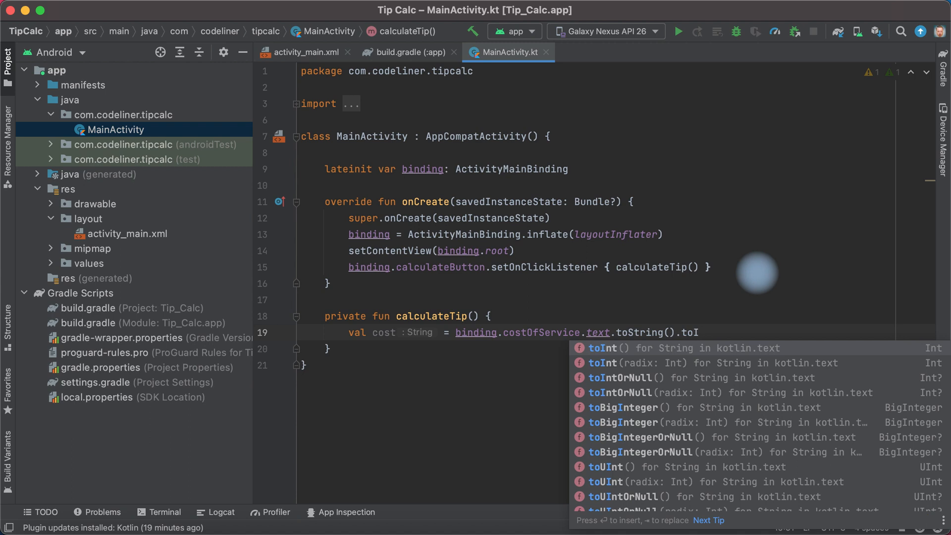
type("Double(")
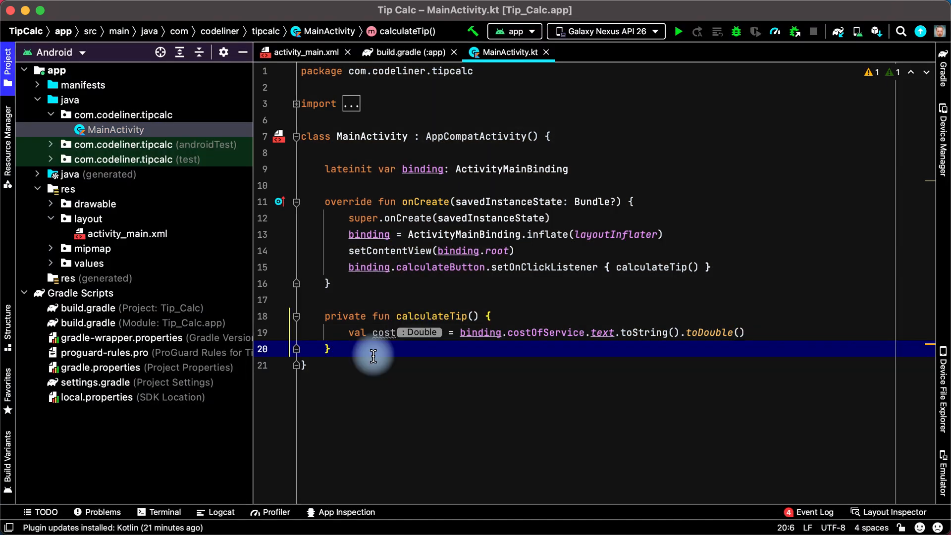
mouse_move(685, 225)
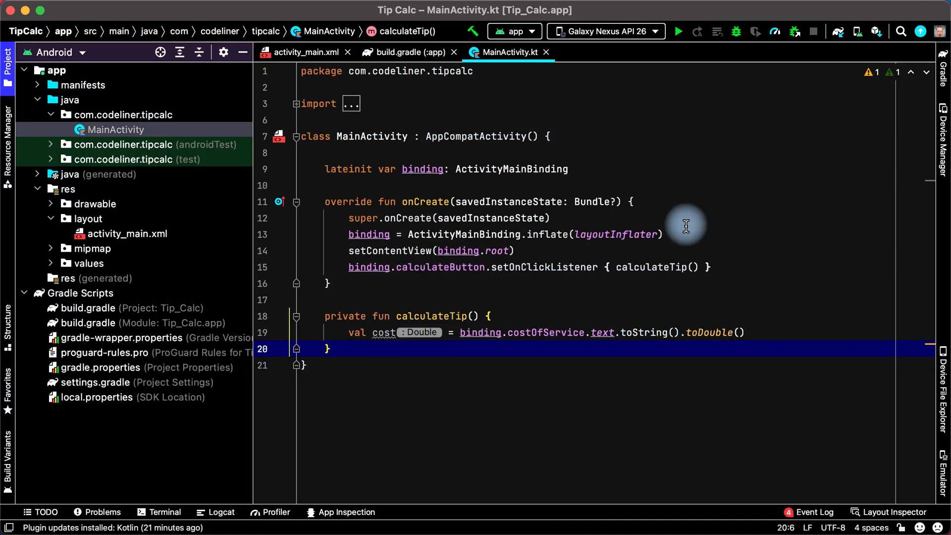
mouse_move(127, 237)
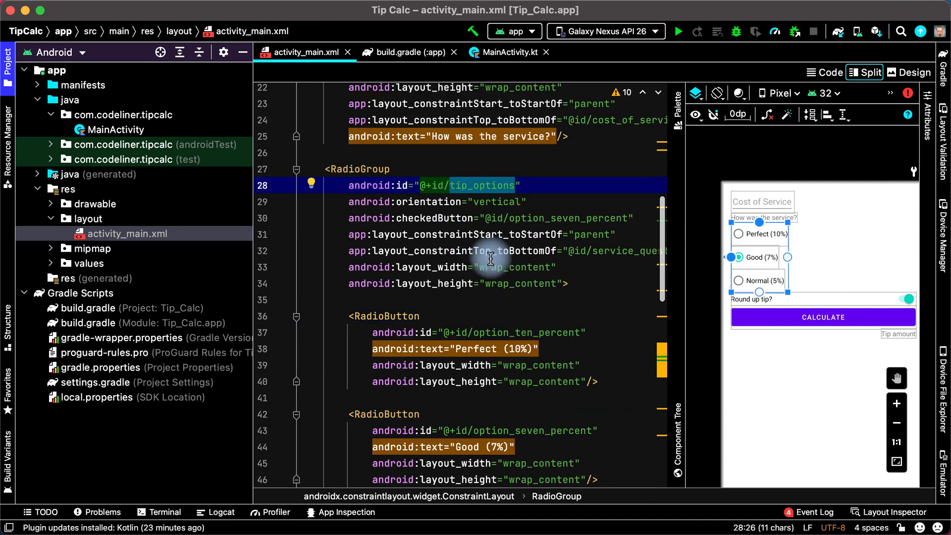
Review the tip_options RadioGroup id and return to MainActivity.kt below the cost line.
left_click(508, 52)
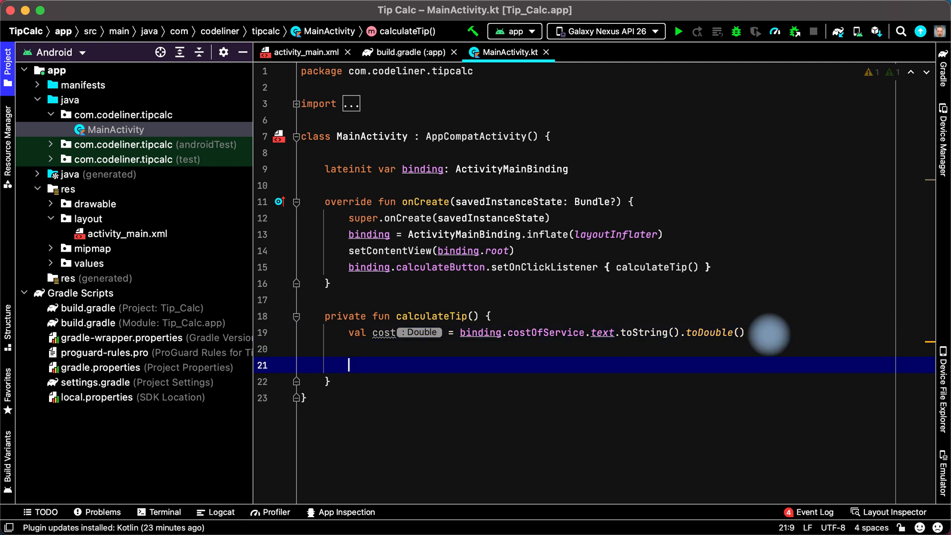
Add val selectedId = binding.tipOptions.checkedRadioButtonId on its own line.
key("Backspace")
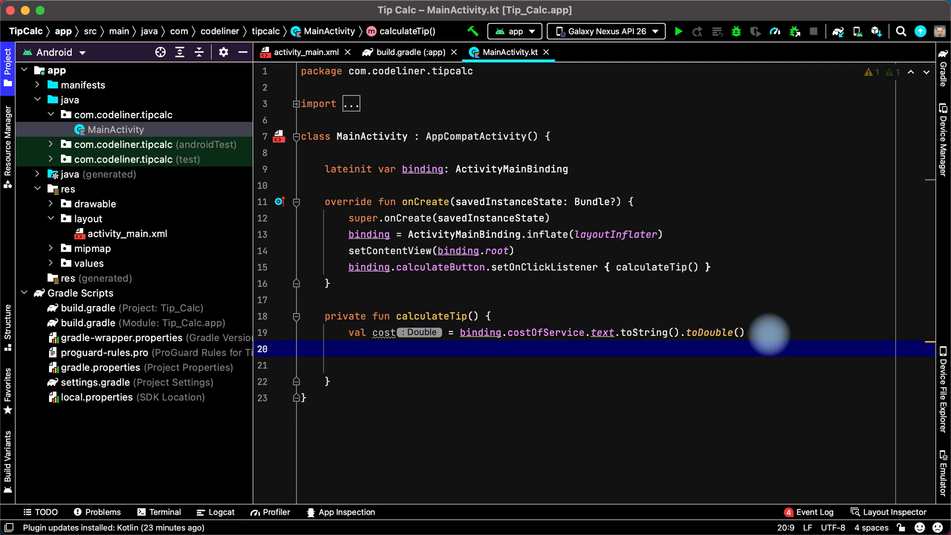
type("binding")
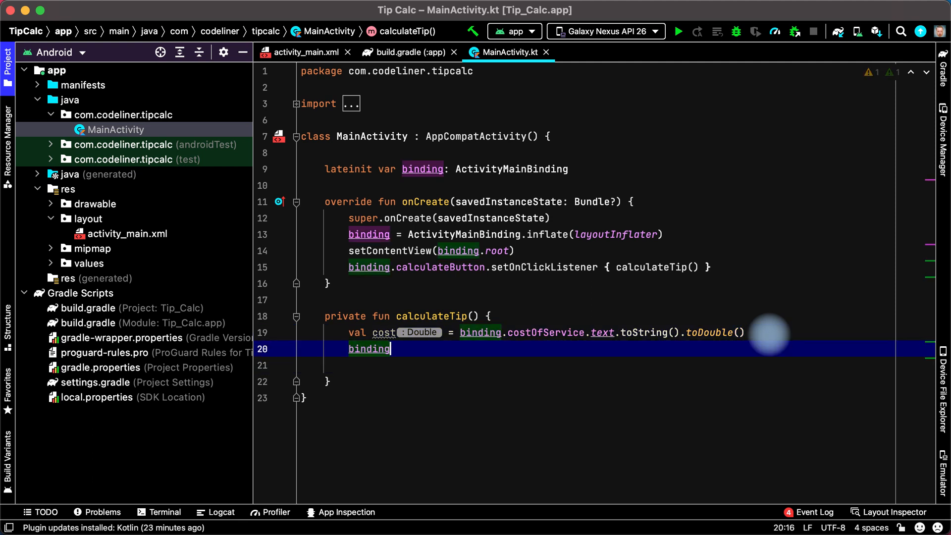
type(".")
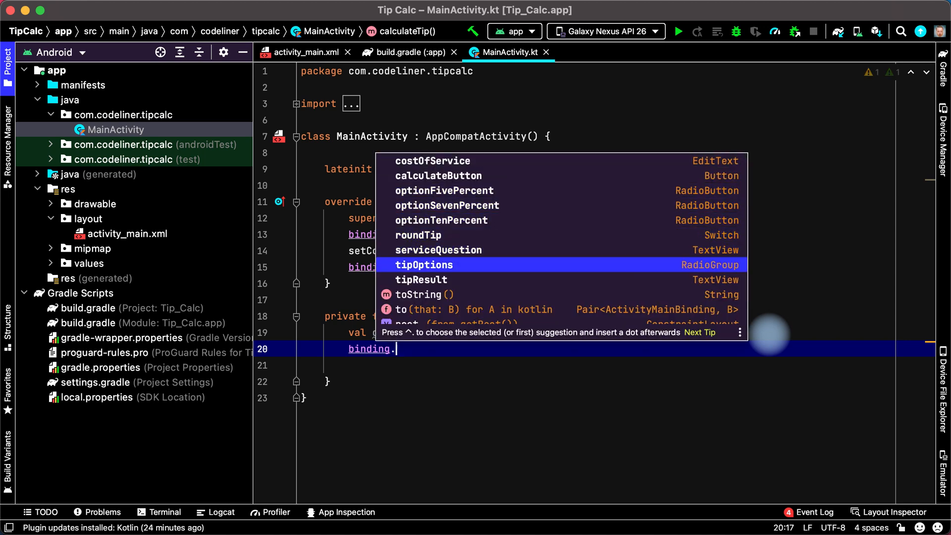
mouse_move(700, 288)
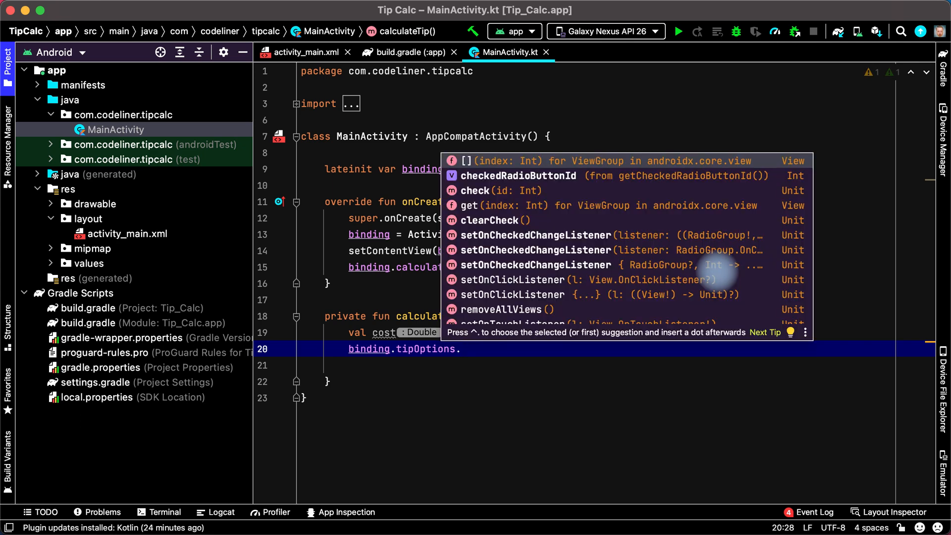
key("Down")
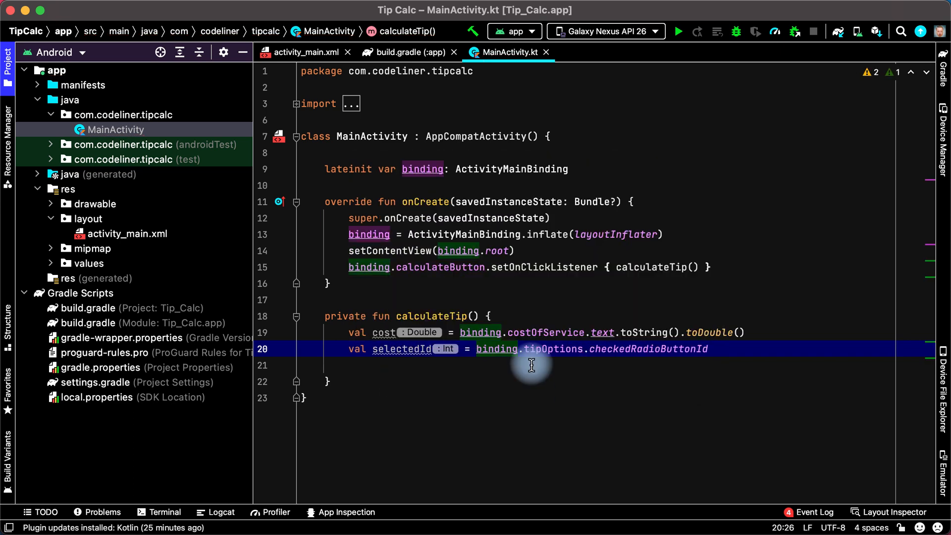
mouse_move(412, 348)
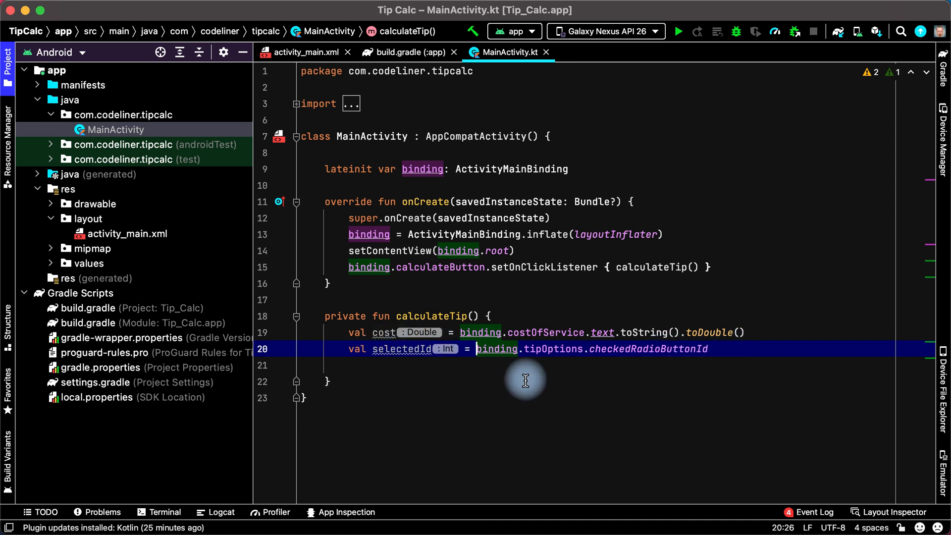
key("Enter")
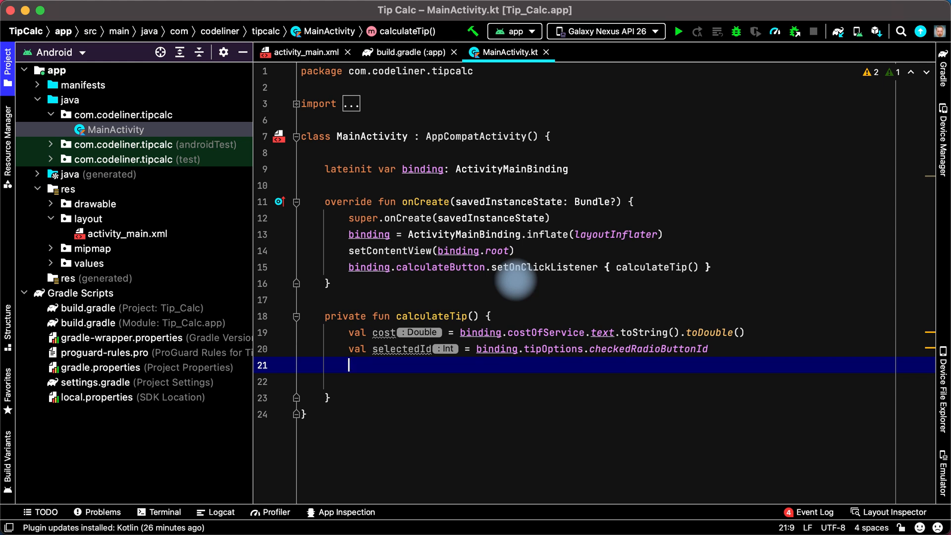
Start val tipPercentage = when(selectedId) with R.id.option_ten_percent -> 0.1.
type("val")
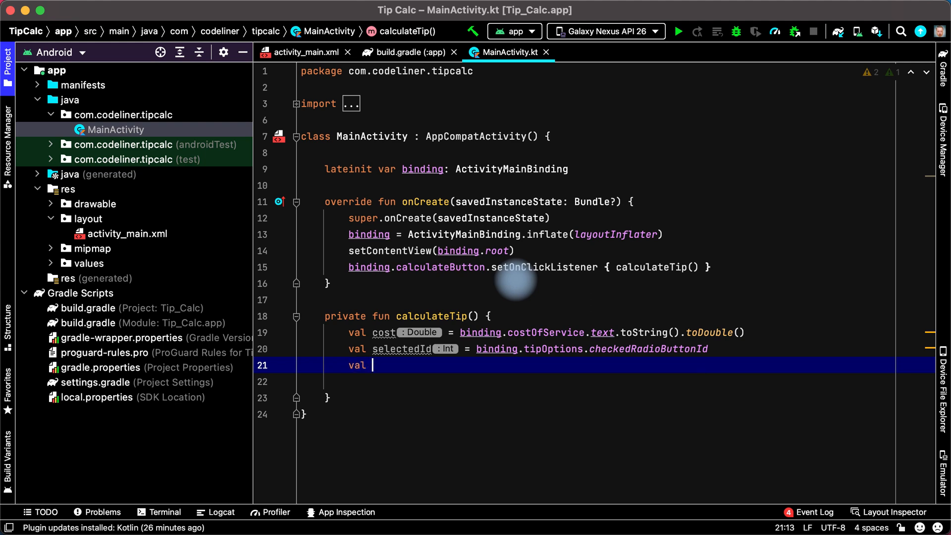
type("tipPercentage =")
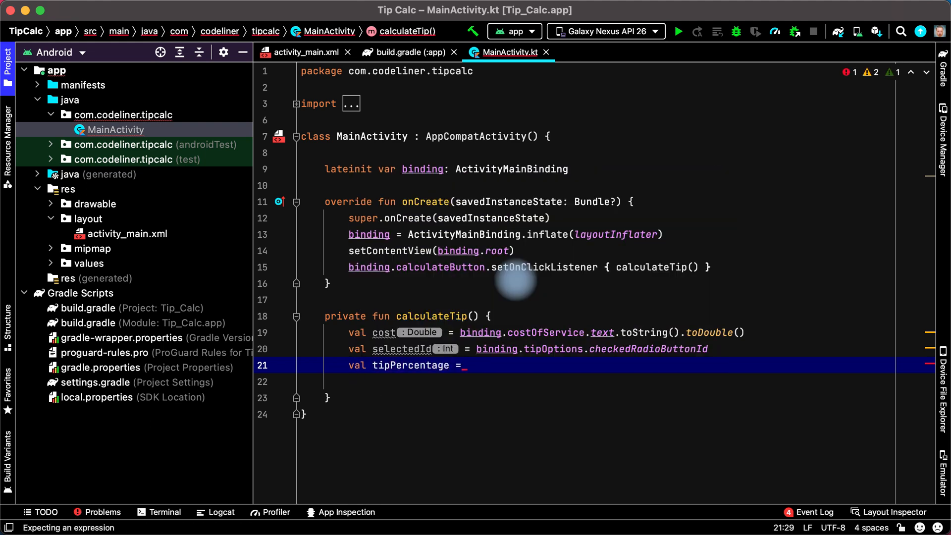
type("when")
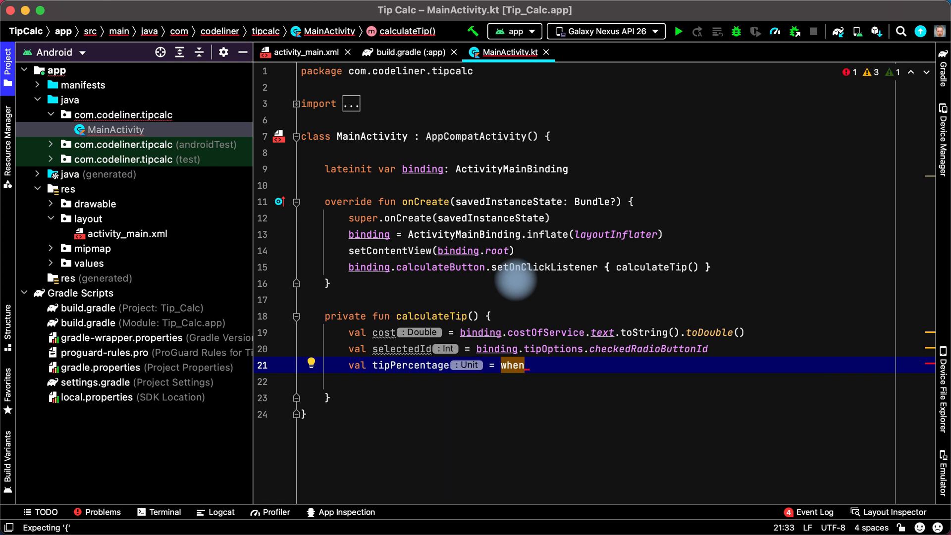
type("()")
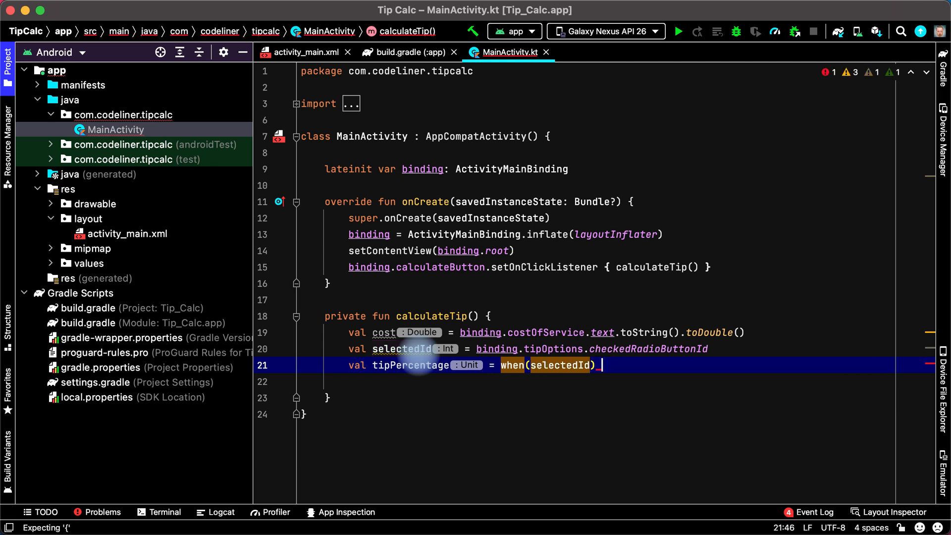
type("{")
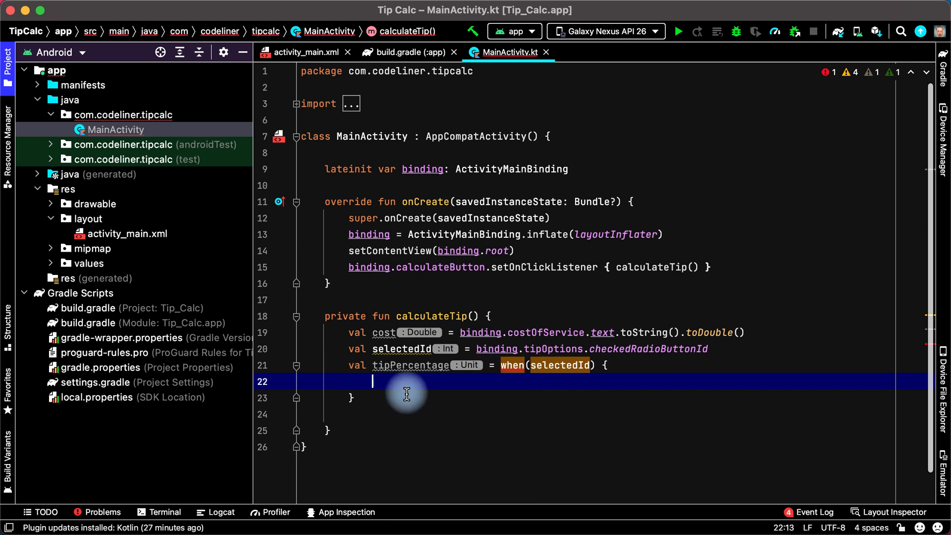
type("R.")
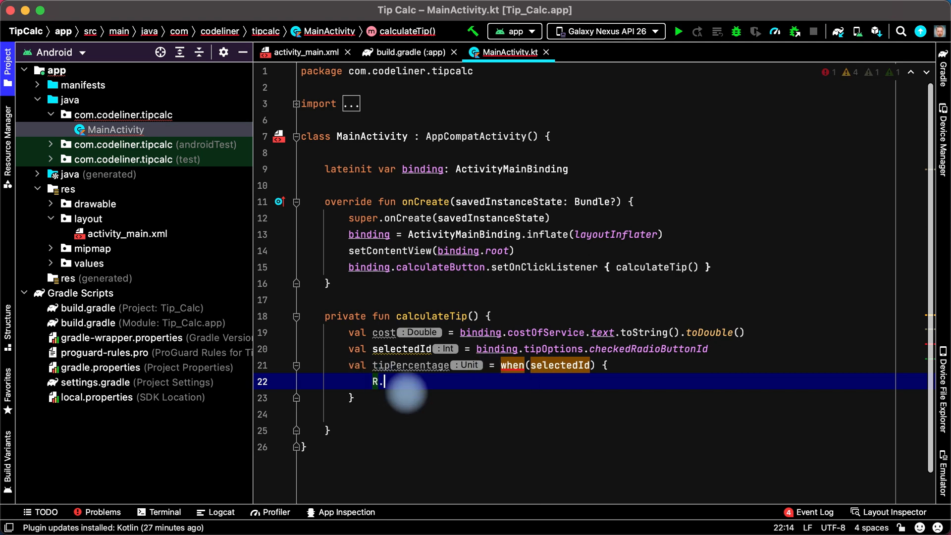
type(".option_ten_percent ->")
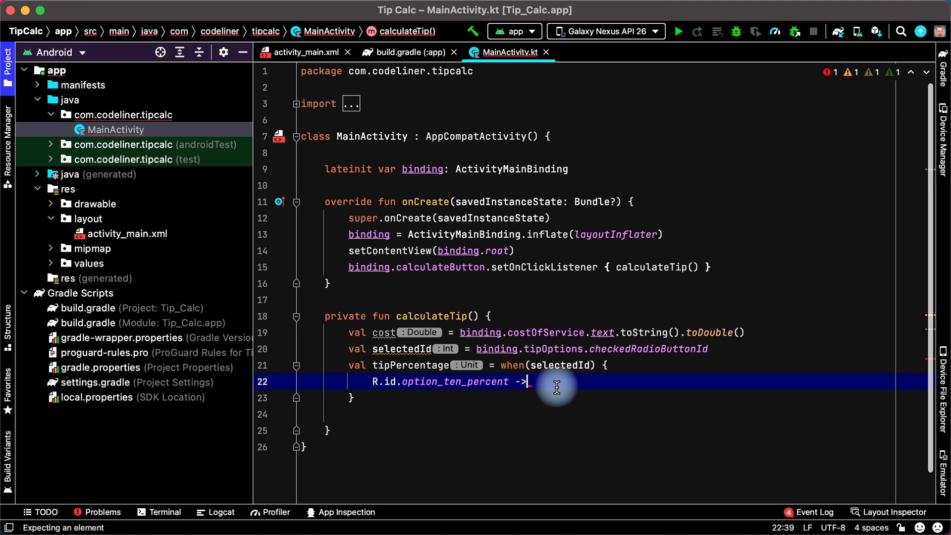
type("0")
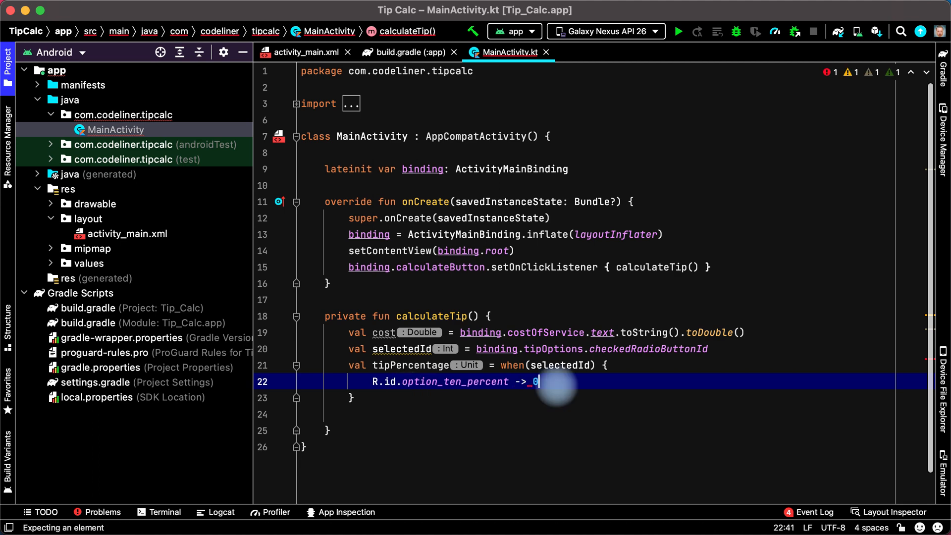
type(".1")
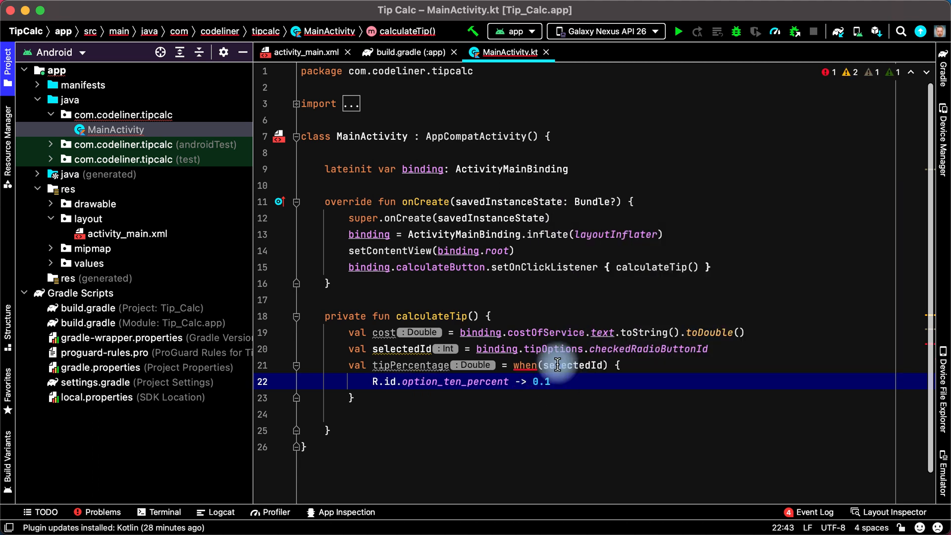
mouse_move(609, 389)
type("R.id.option_seven_percent -> 0.")
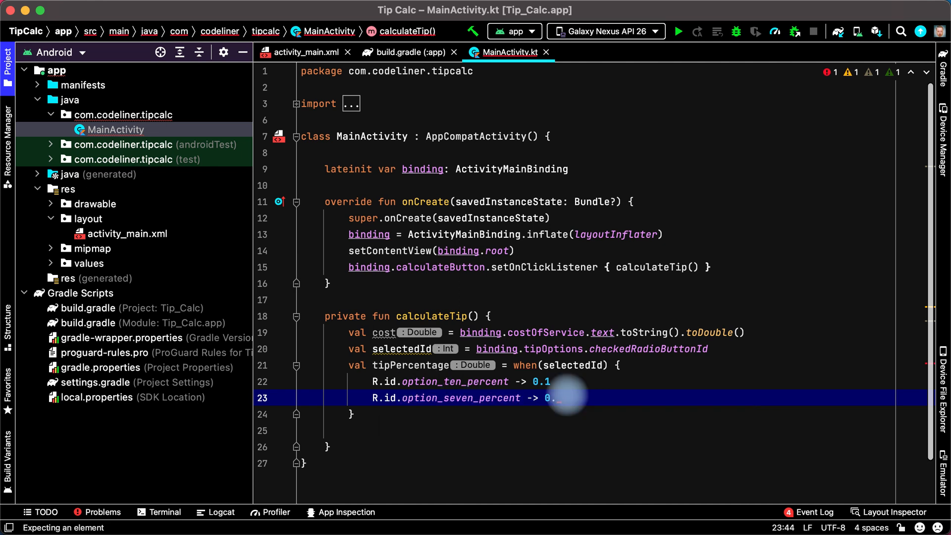
Add R.id.option_seven_percent -> 0.07 and the else branch returning 0.05.
type("07")
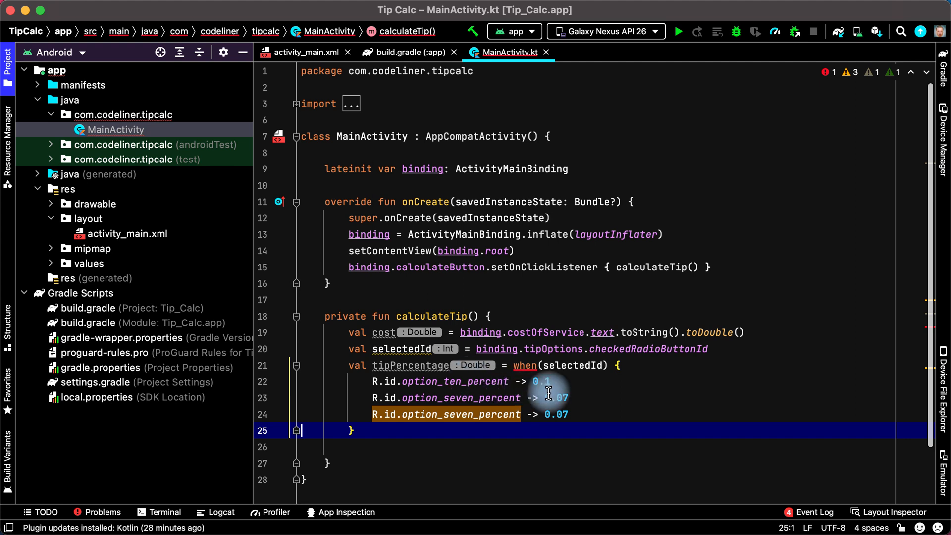
mouse_move(579, 397)
type("else")
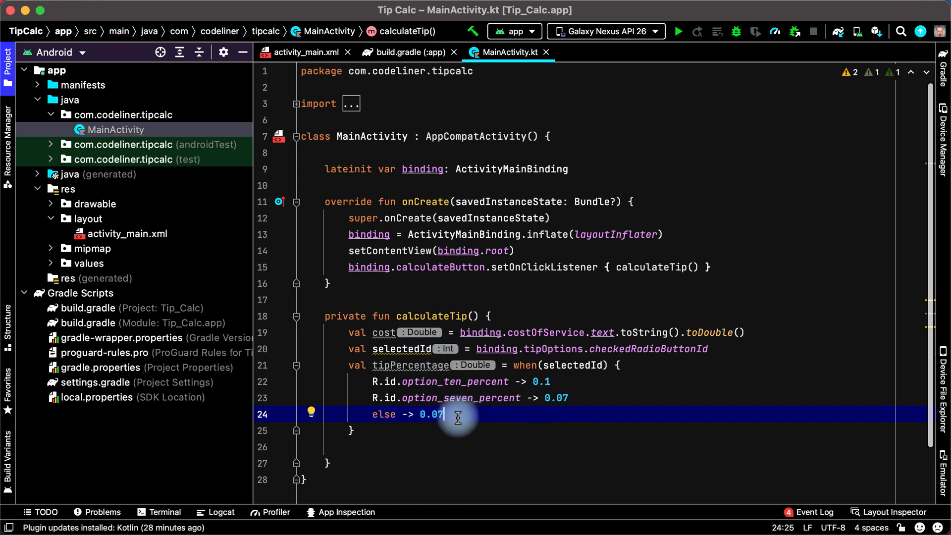
key("Backspace")
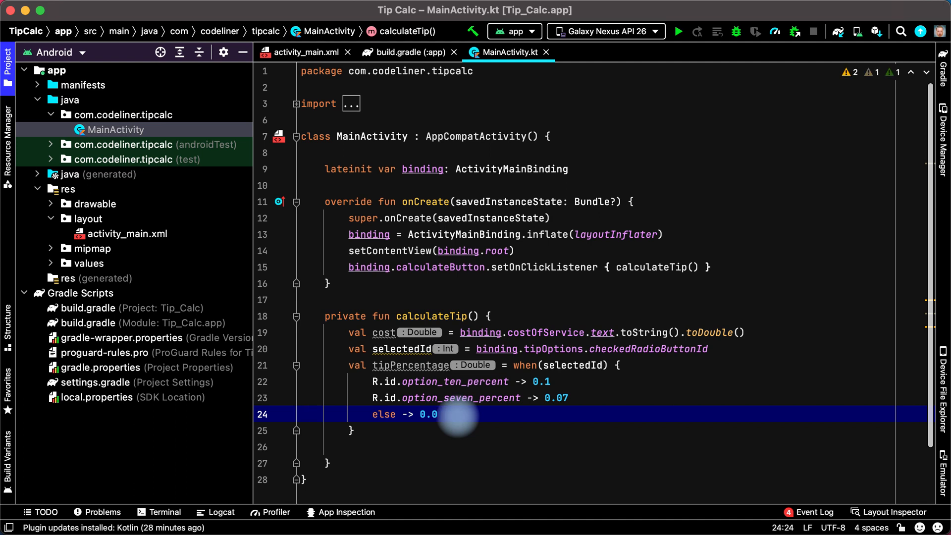
type("5")
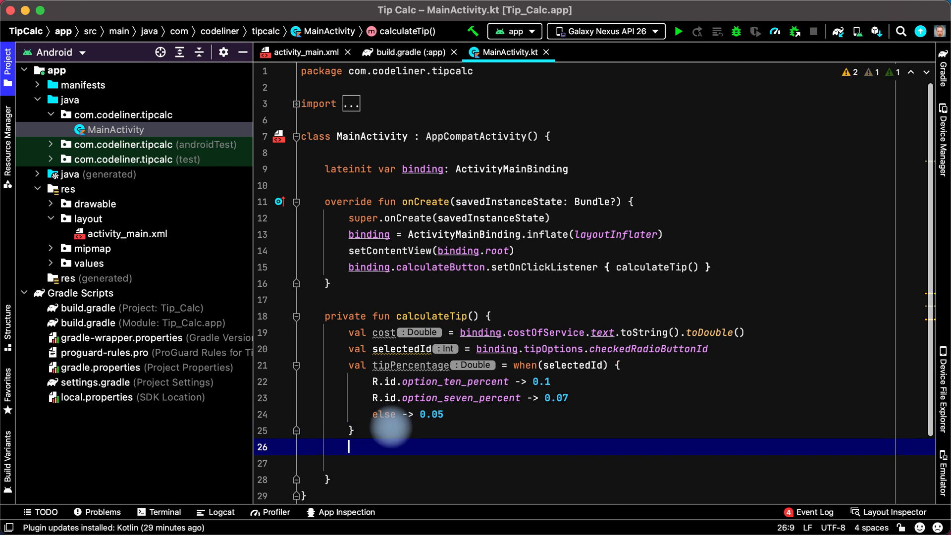
Declare var tip = cost*tipPercentage below the when block.
type("cost*")
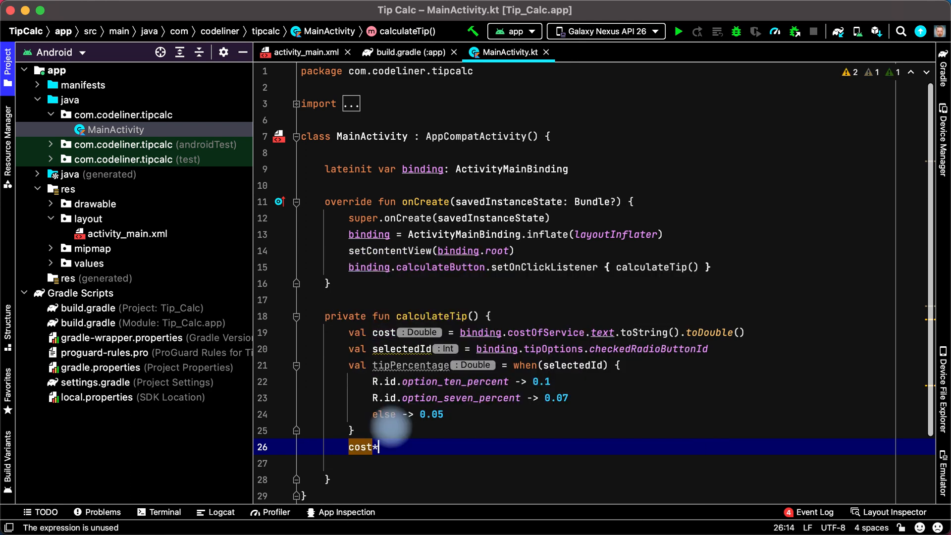
type("tipPercentage")
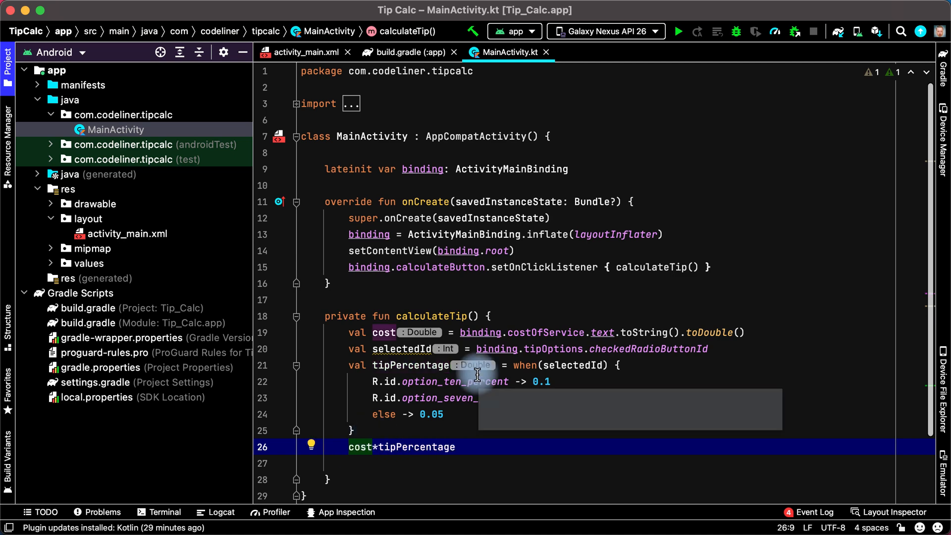
type("var tip =")
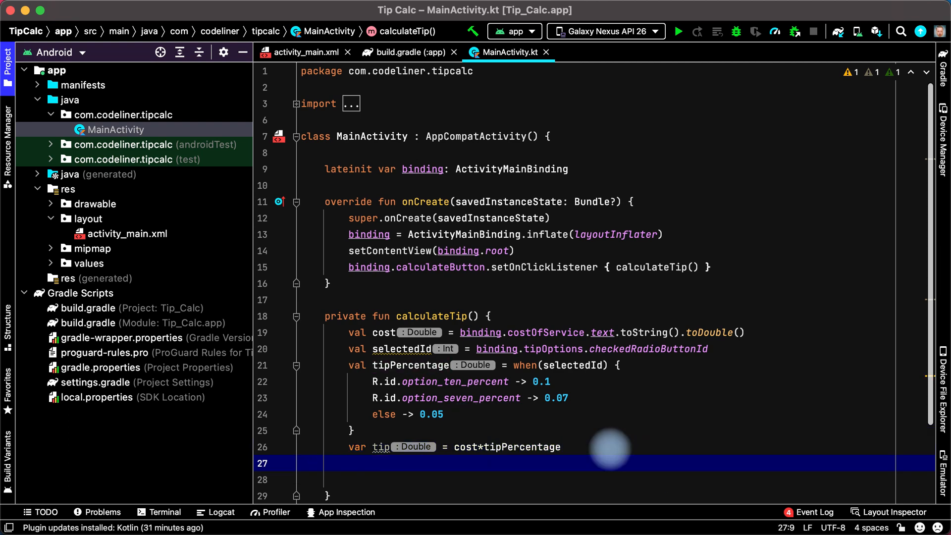
Begin a binding. line, then look up the round_tip Switch id in activity_main.xml.
type("bi")
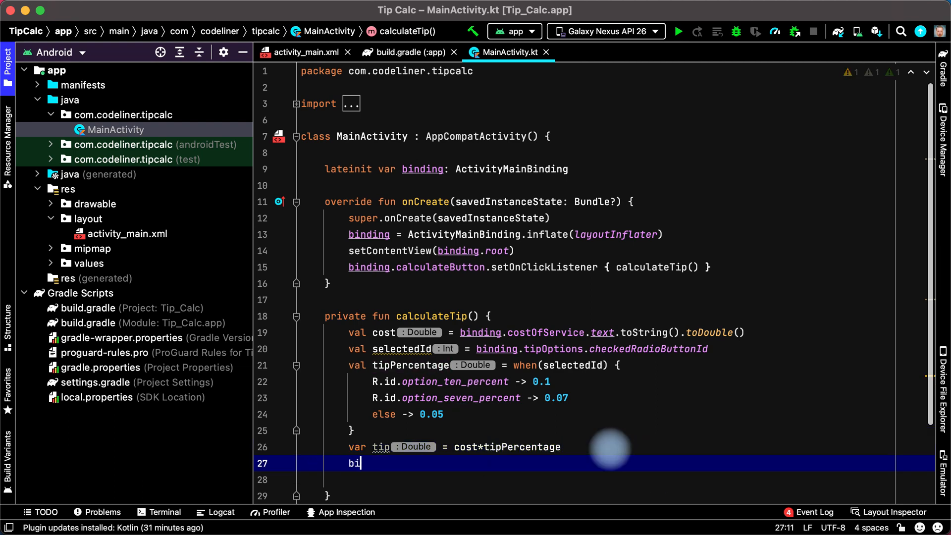
type("nding")
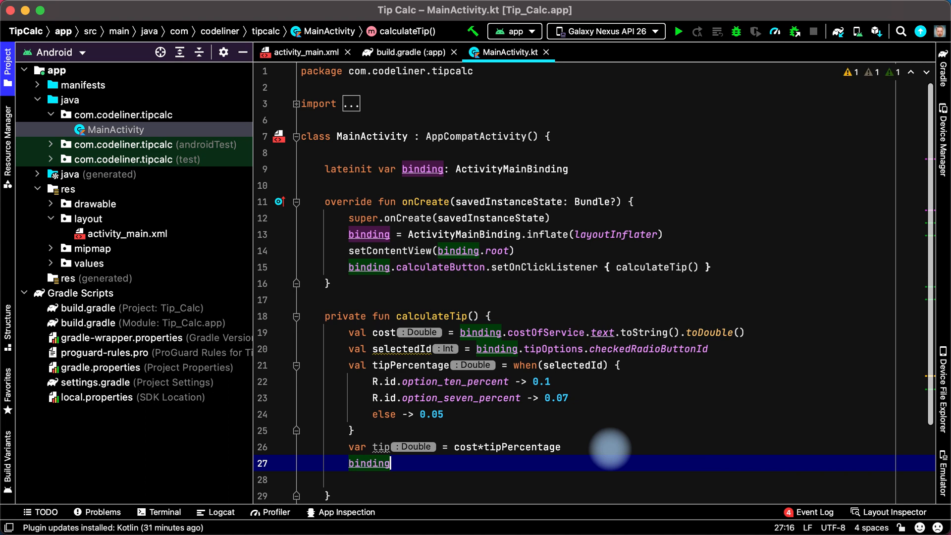
type(".")
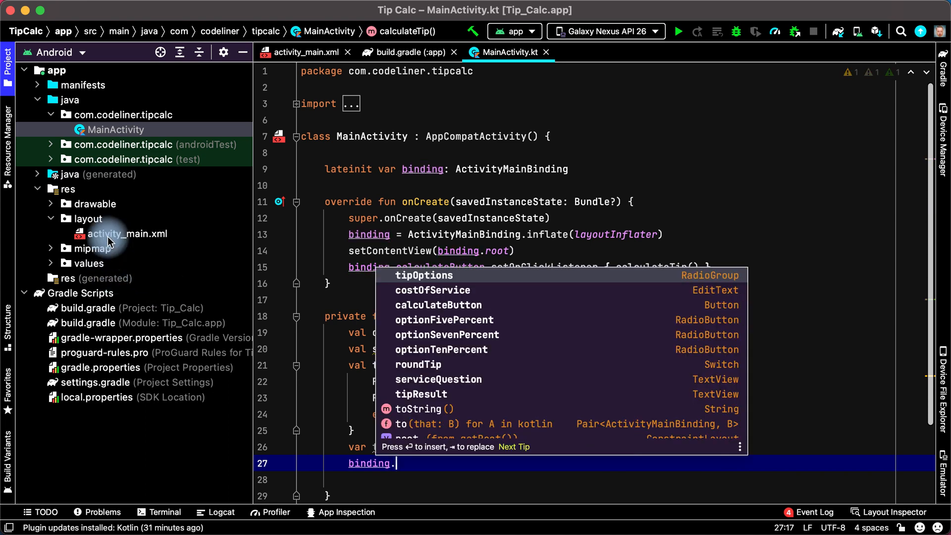
left_click(125, 234)
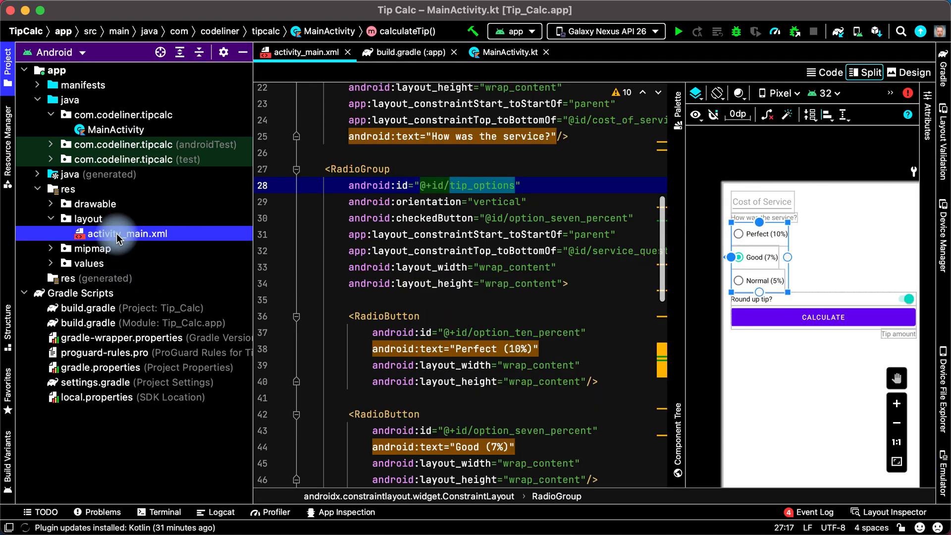
left_click(830, 299)
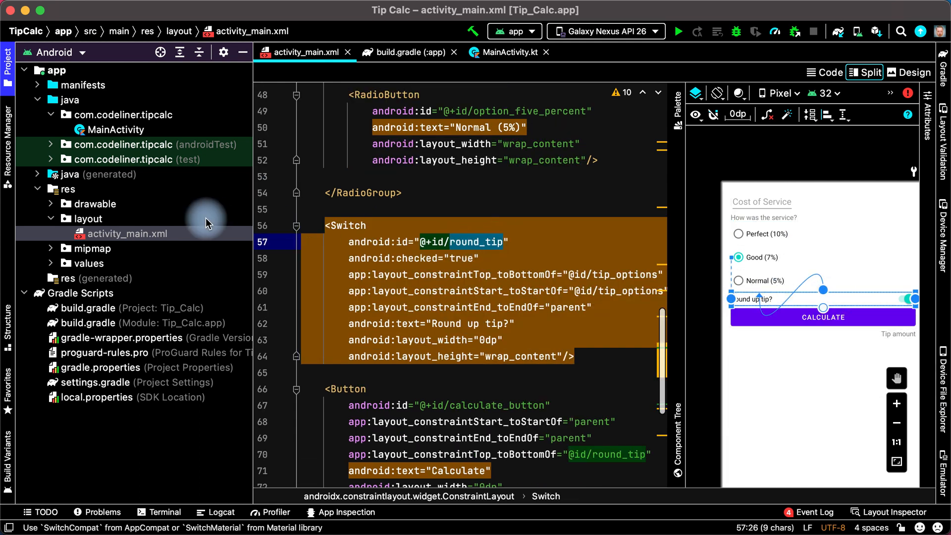
Complete val roundUp = binding.roundTip.isChecked in MainActivity.kt.
left_click(512, 52)
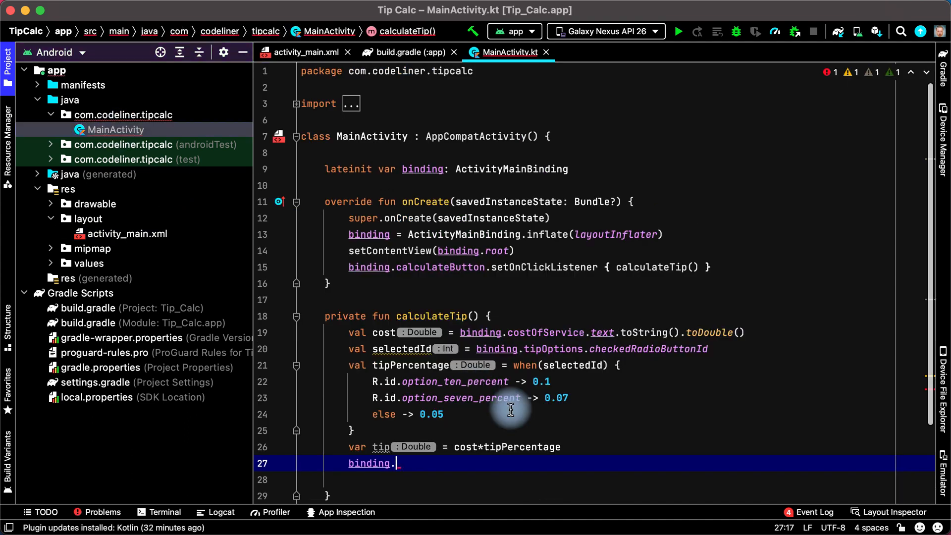
type("r")
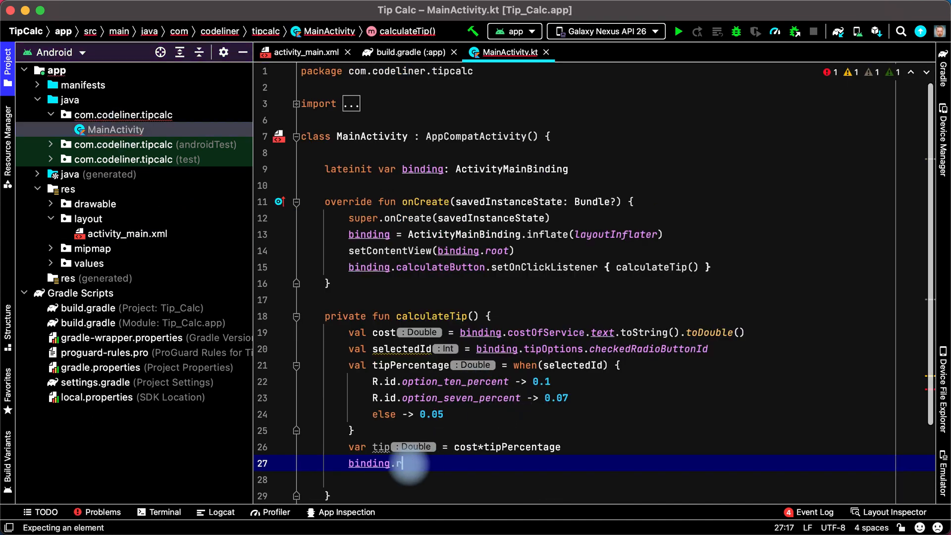
type("oundTip.")
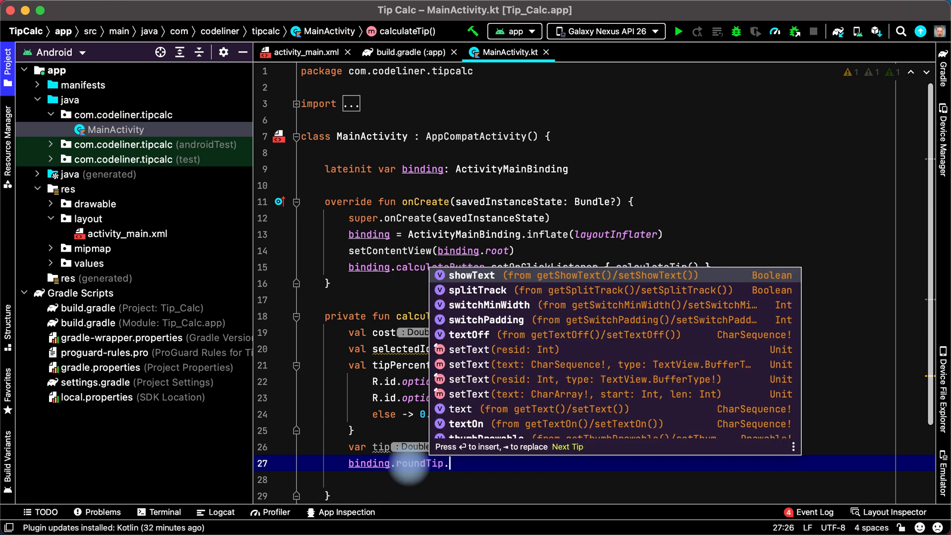
type("is")
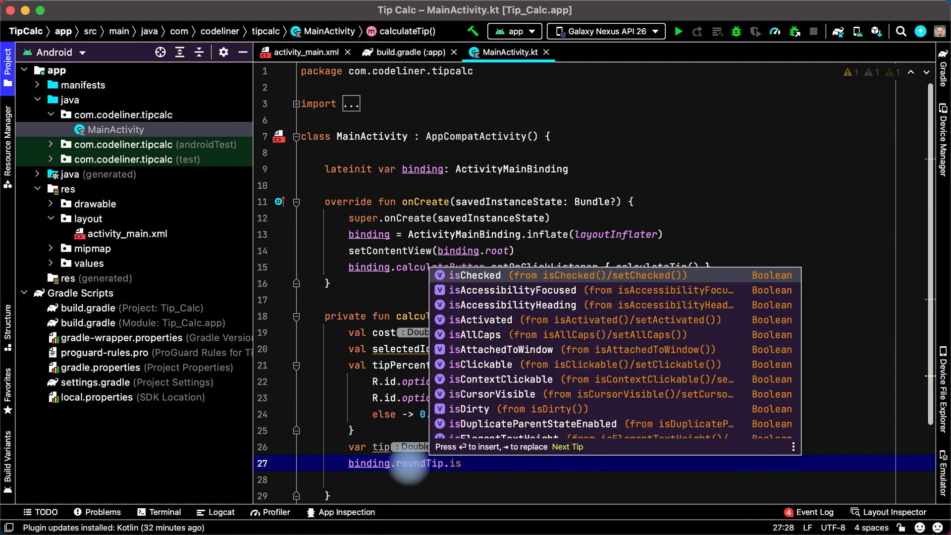
key("Enter")
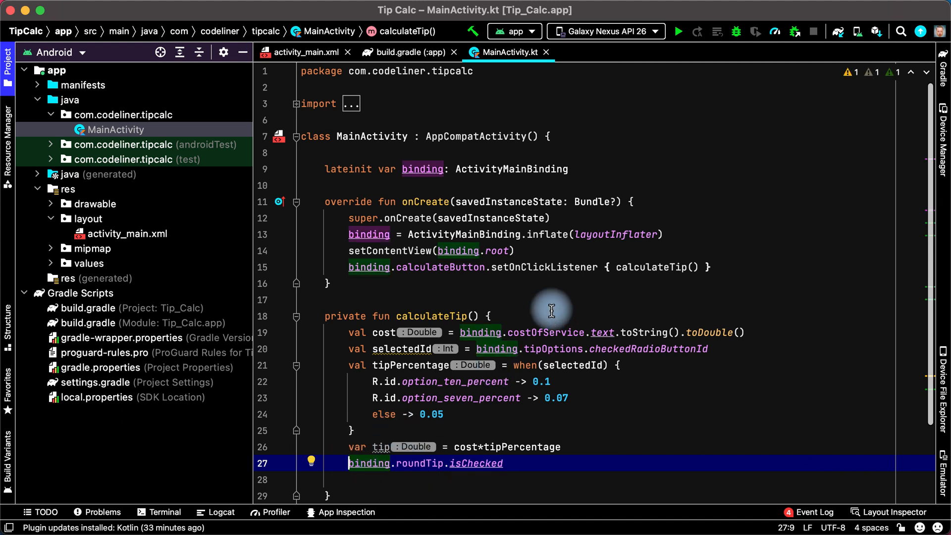
type("val roundUp =")
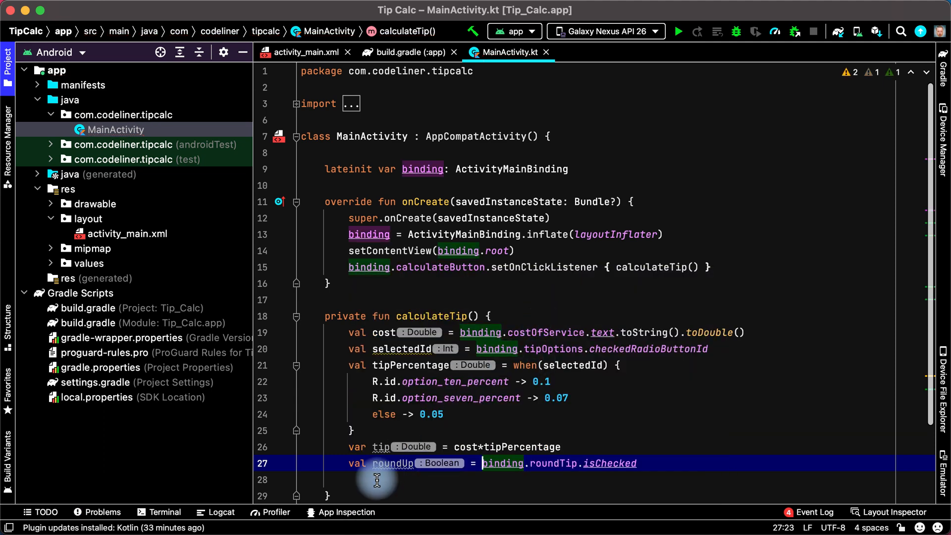
mouse_move(441, 473)
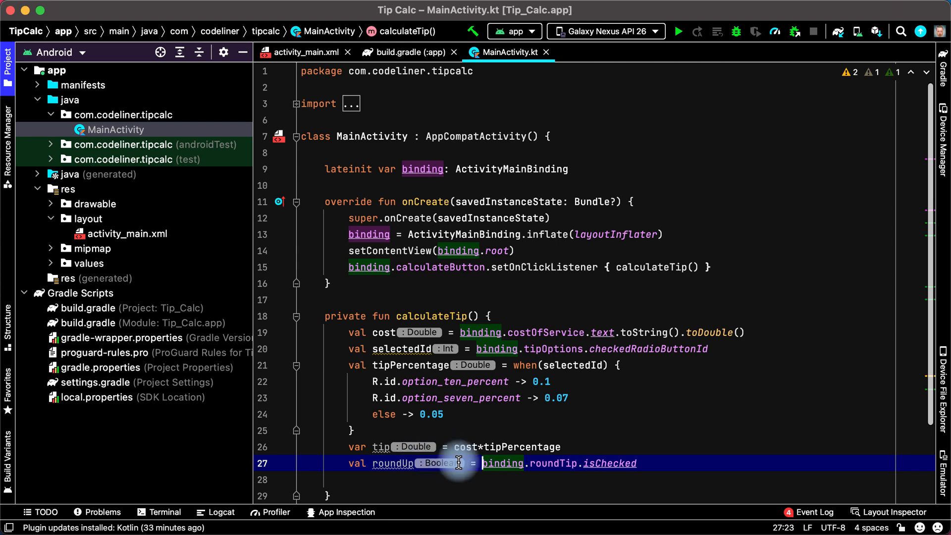
Add an if (roundUp) block in calculateTip that sets tip = ceil(tip), with the condition simplified to roundUp.
type("if ()")
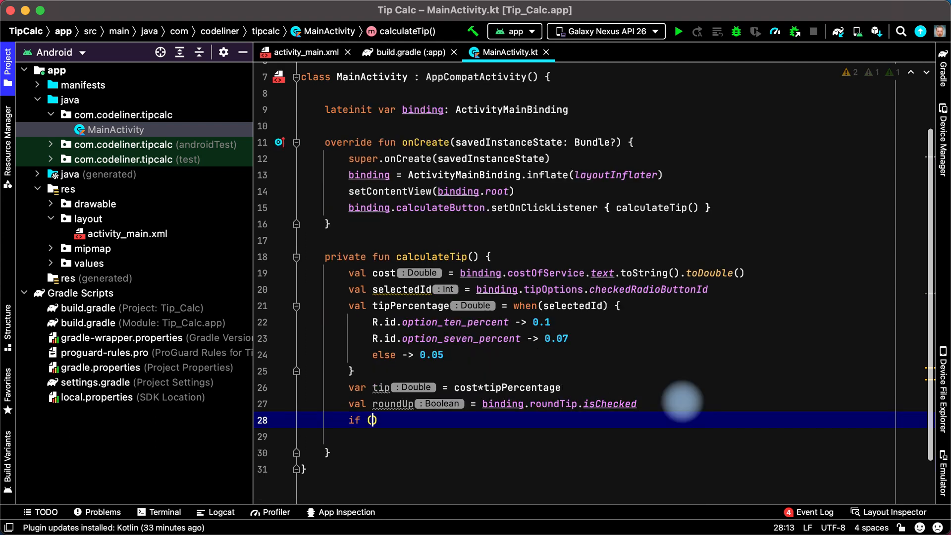
type("roundUp == tr")
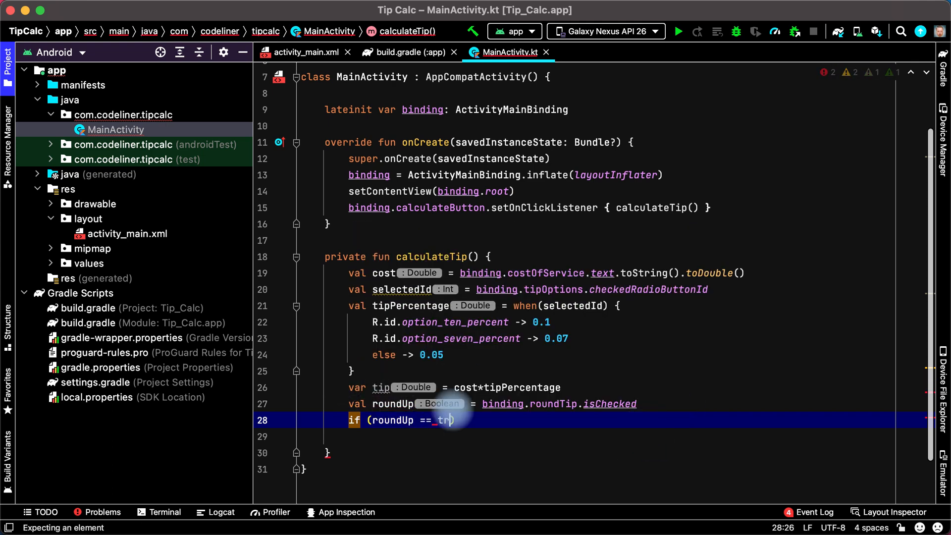
type("ue")
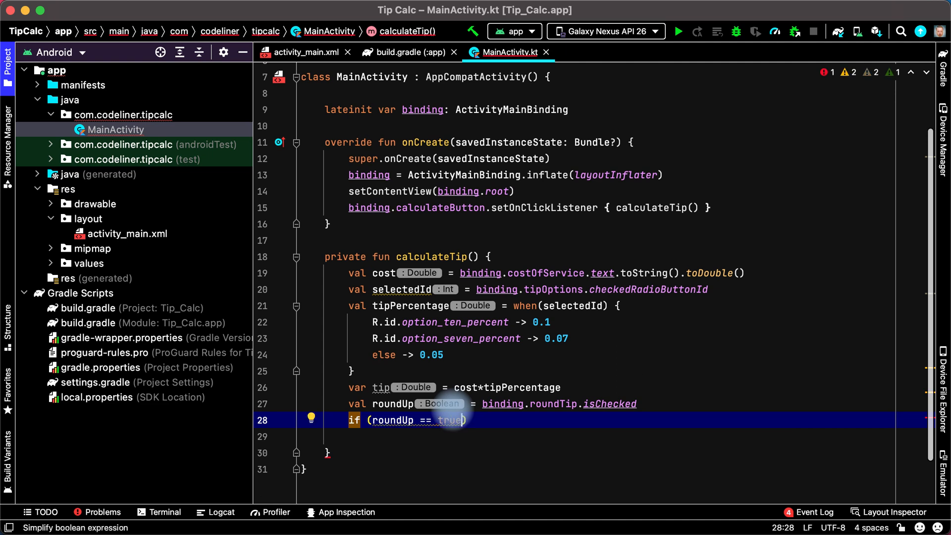
key("Backspace")
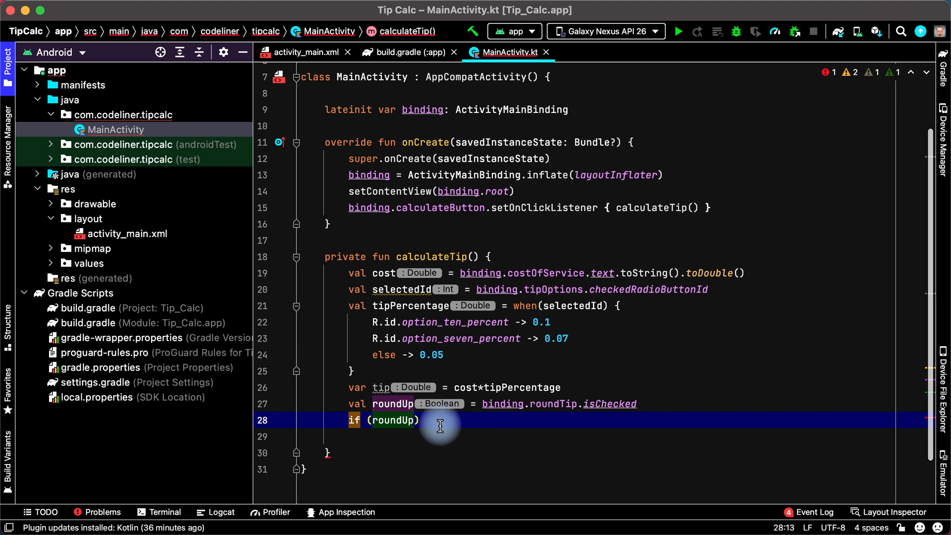
mouse_move(400, 433)
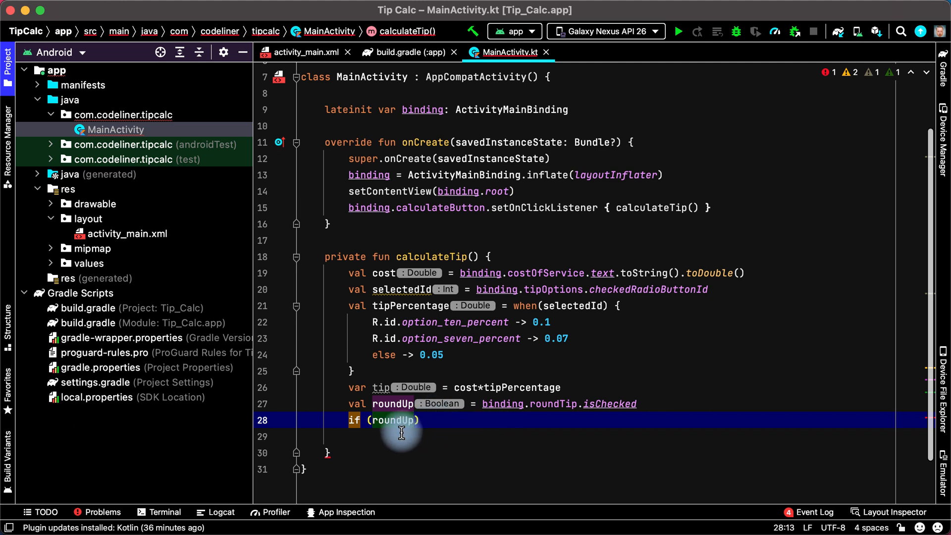
type("!")
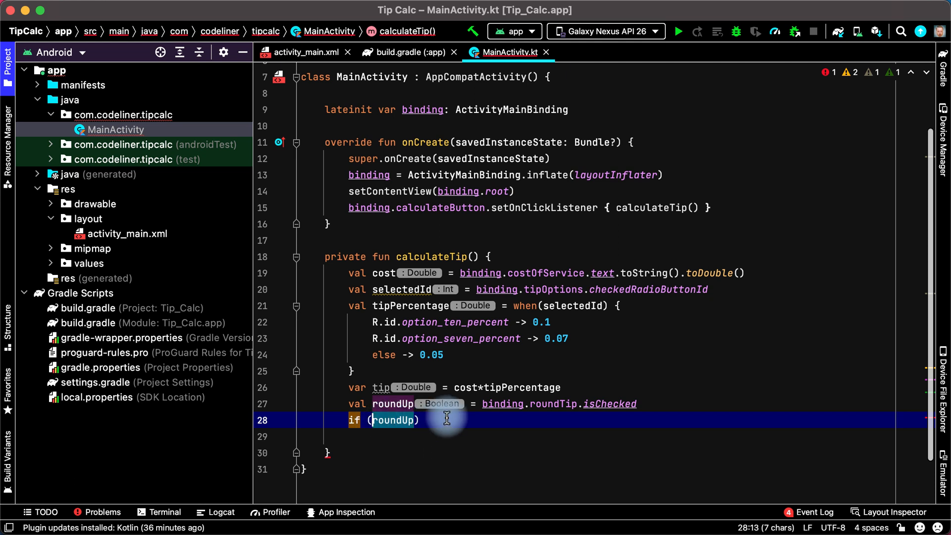
type("{}")
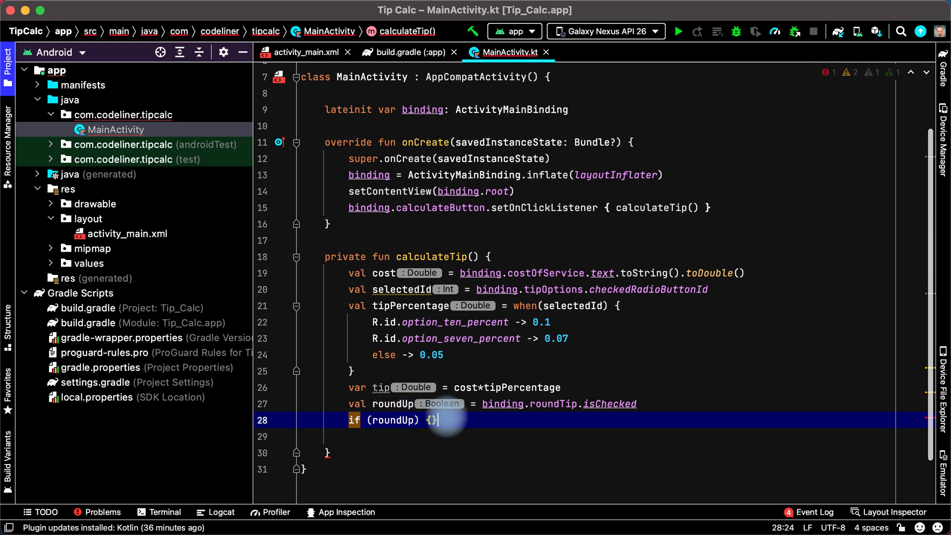
key("enter")
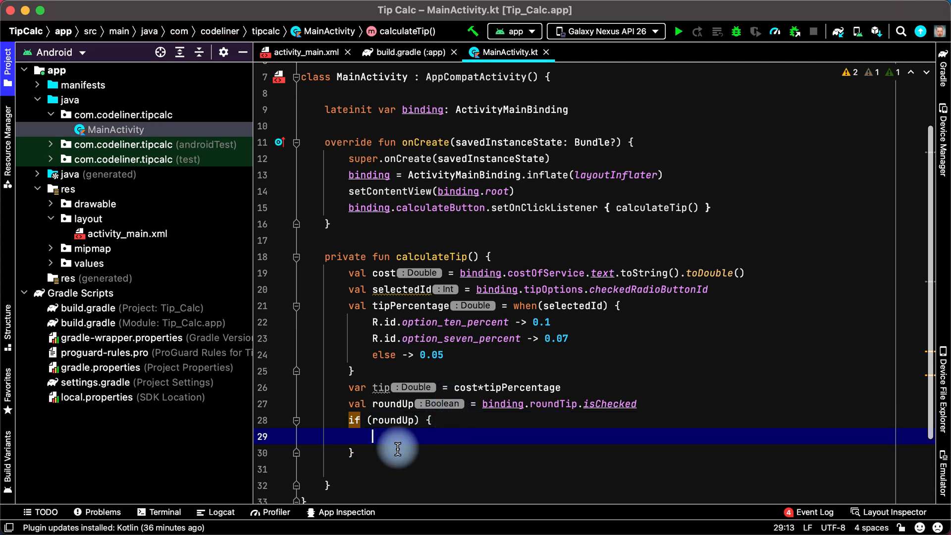
mouse_move(393, 435)
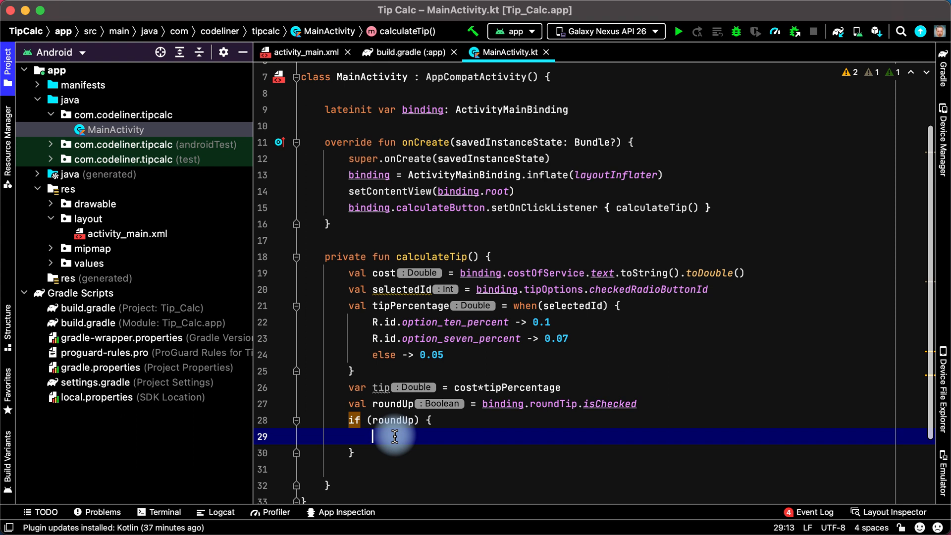
type("tip =")
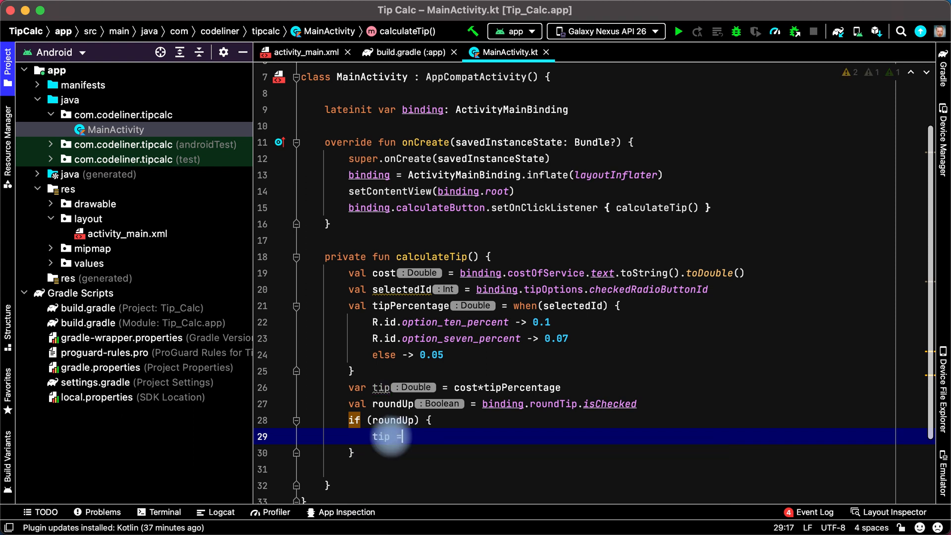
type("ceil")
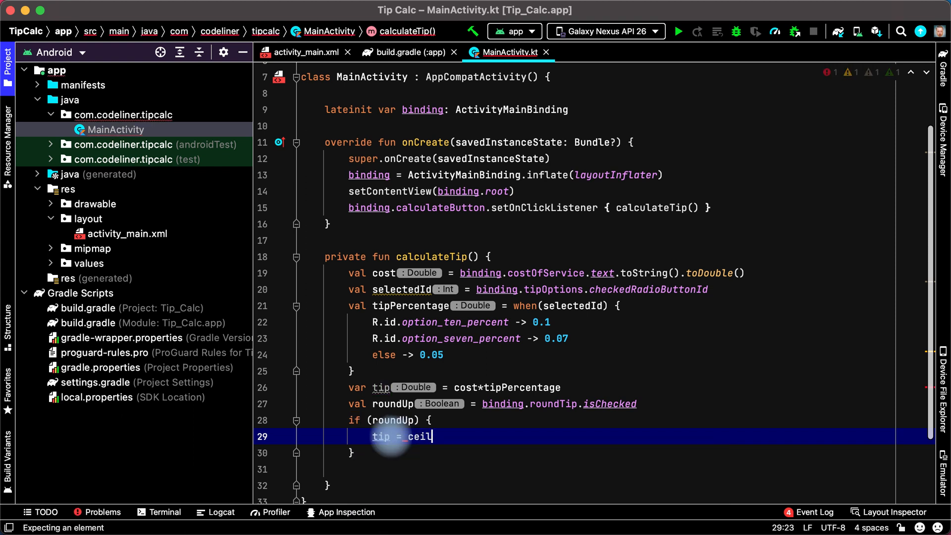
type("()")
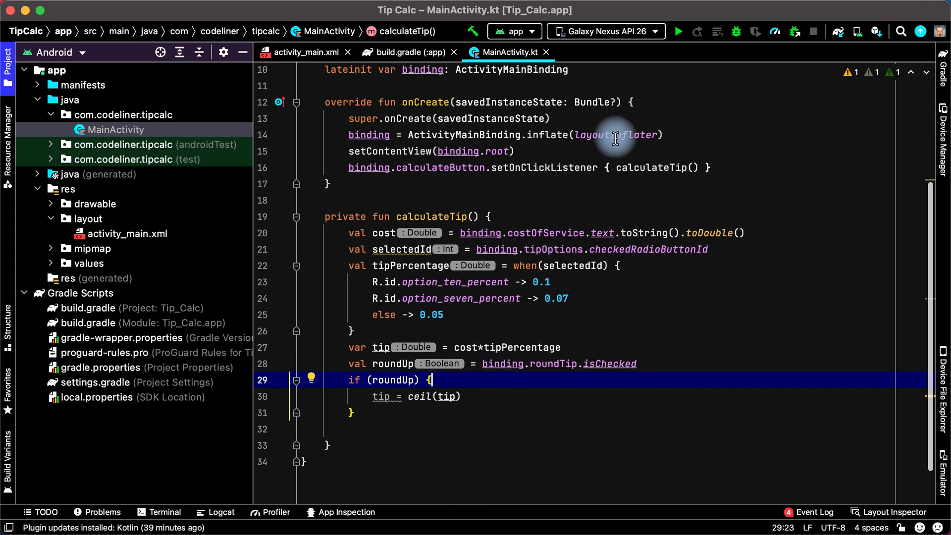
mouse_move(614, 192)
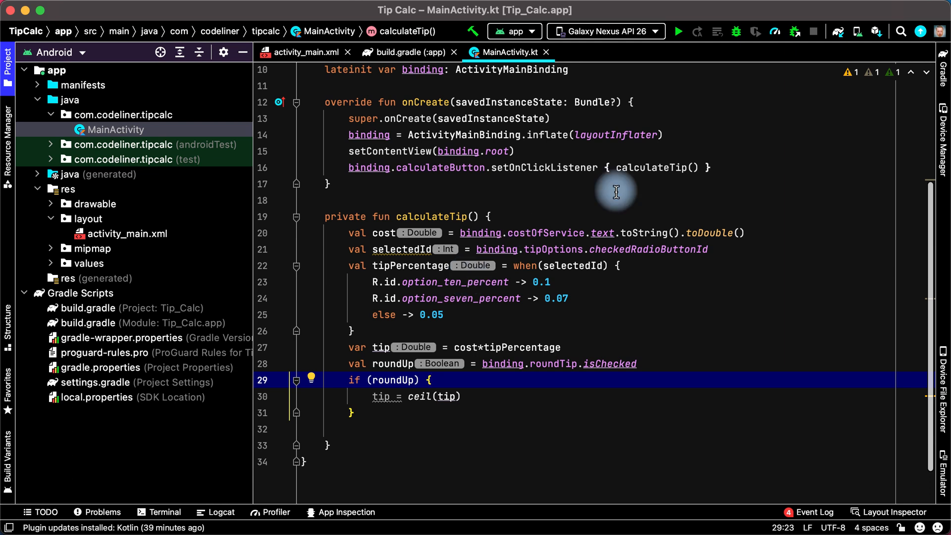
mouse_move(677, 32)
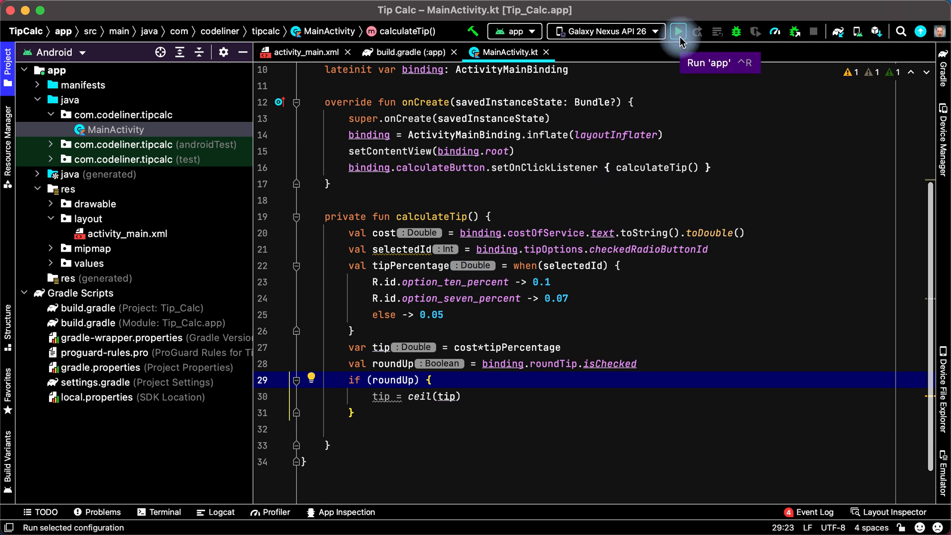
Launch the app, enter 100 with Perfect (10%) service and calculate; the tip label stays unchanged.
left_click(677, 31)
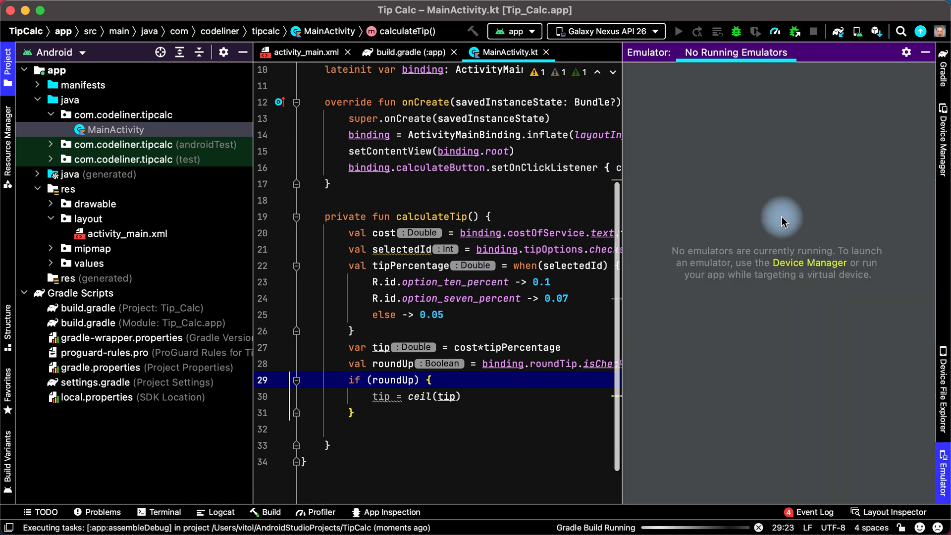
mouse_move(882, 483)
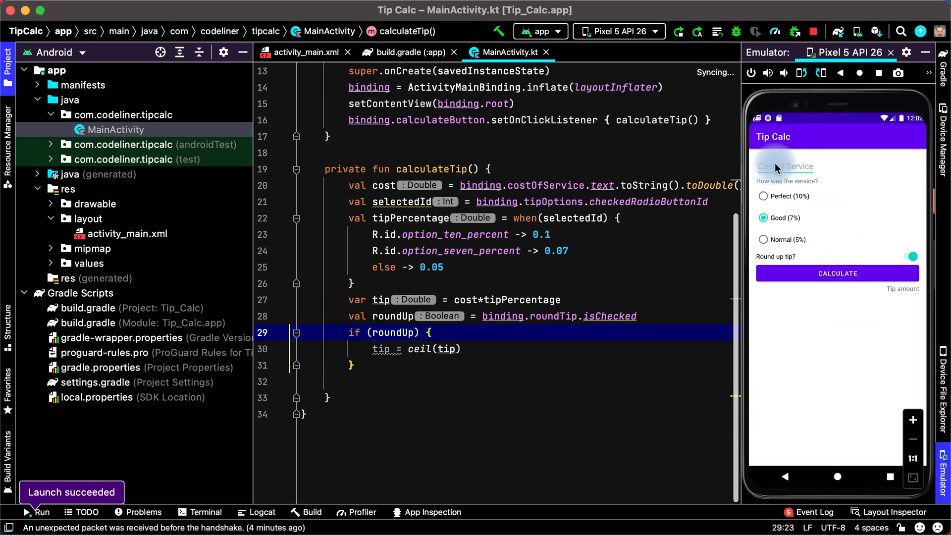
left_click(788, 182)
type("100")
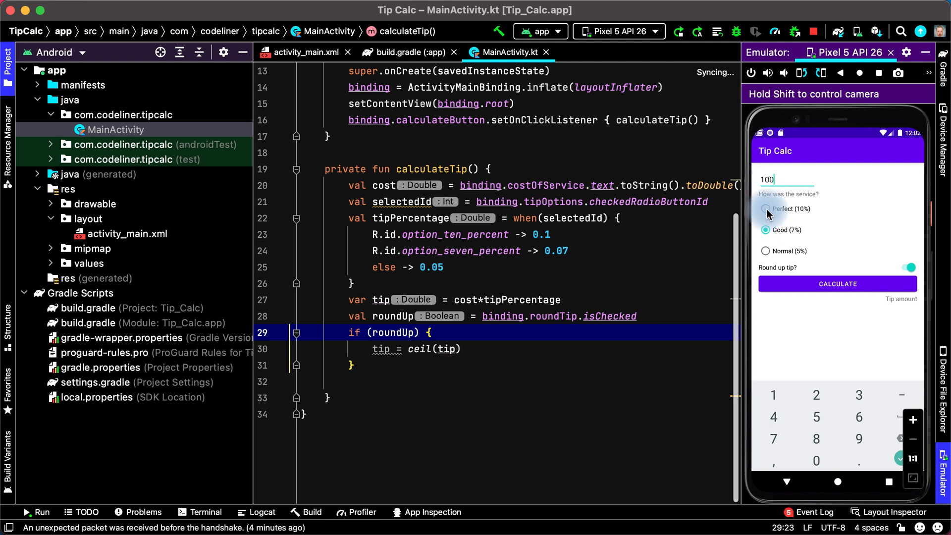
left_click(766, 209)
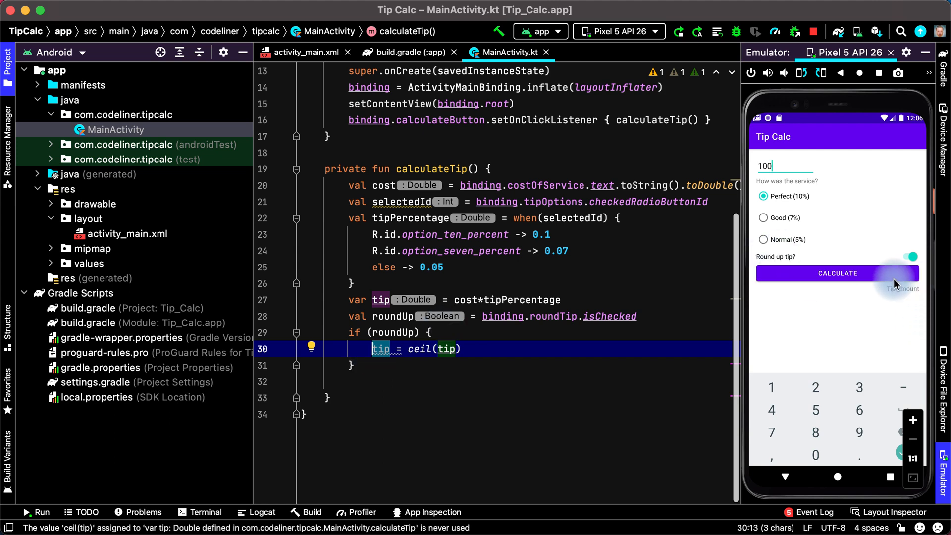
left_click(128, 234)
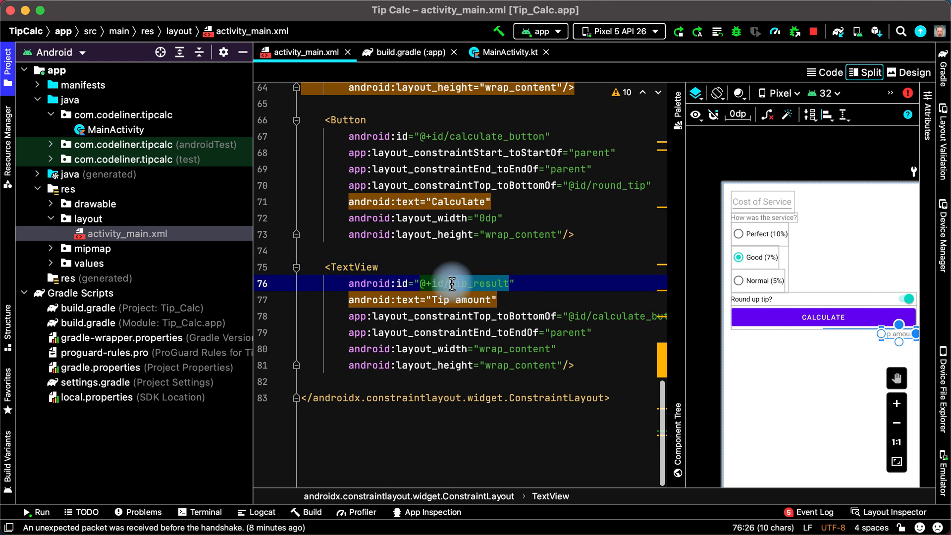
left_click(112, 128)
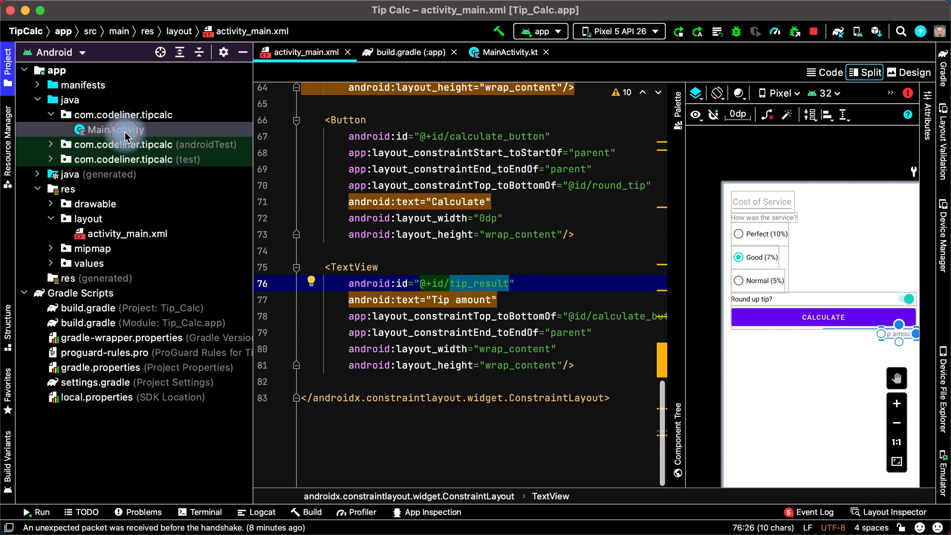
left_click(508, 53)
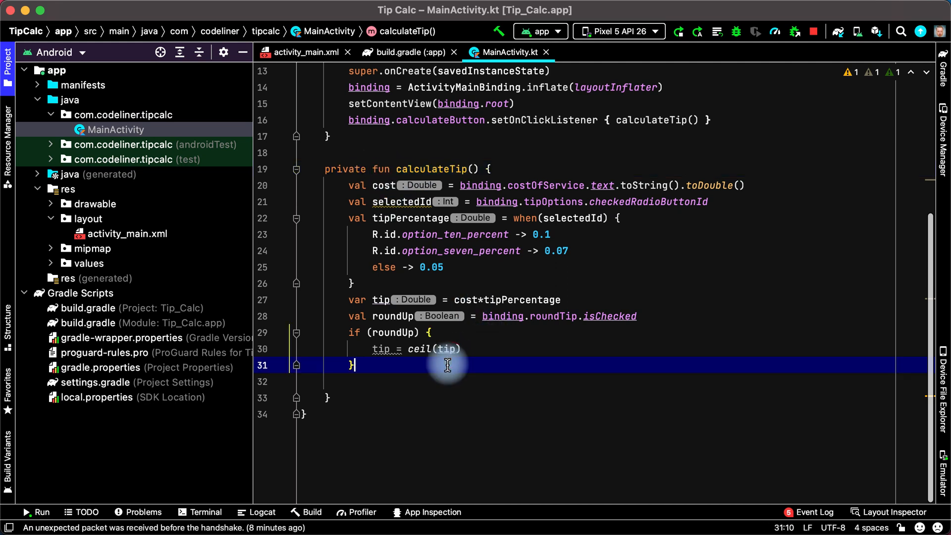
End calculateTip with binding.tipResult.text = tip.toString() so the tip shows in the result view.
key("enter")
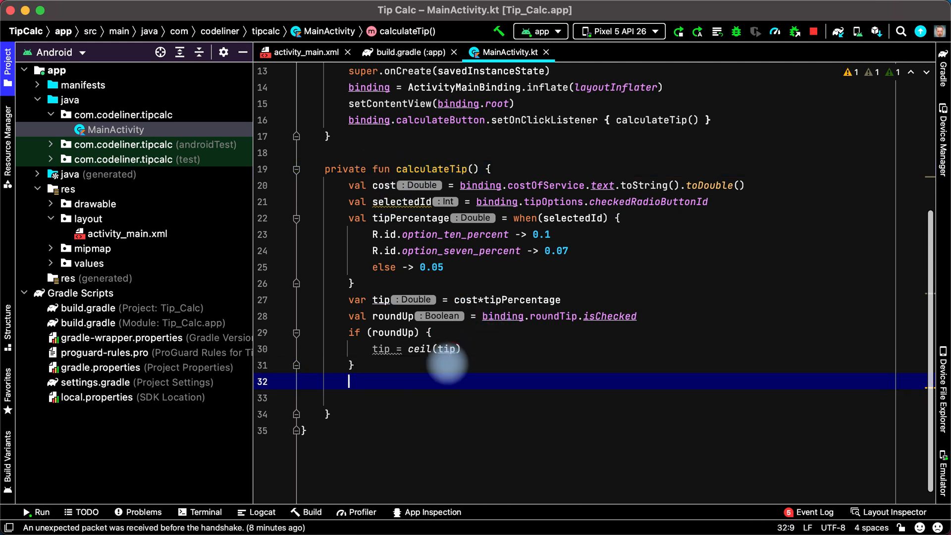
type("bi")
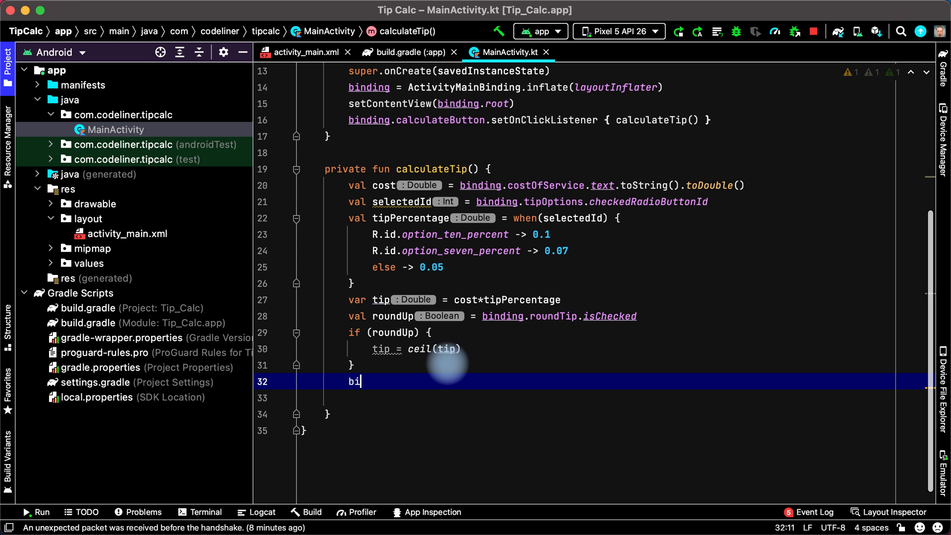
type("ndin")
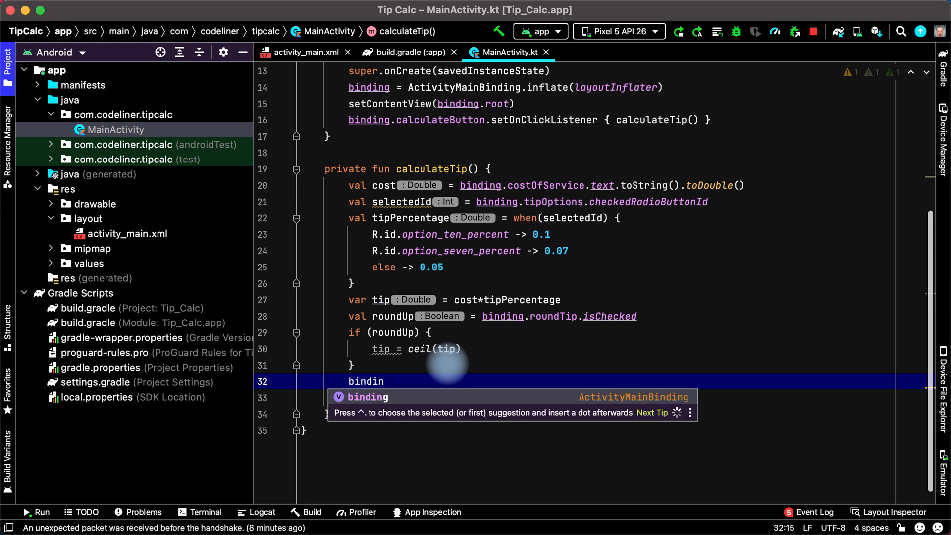
type("g.tipResult")
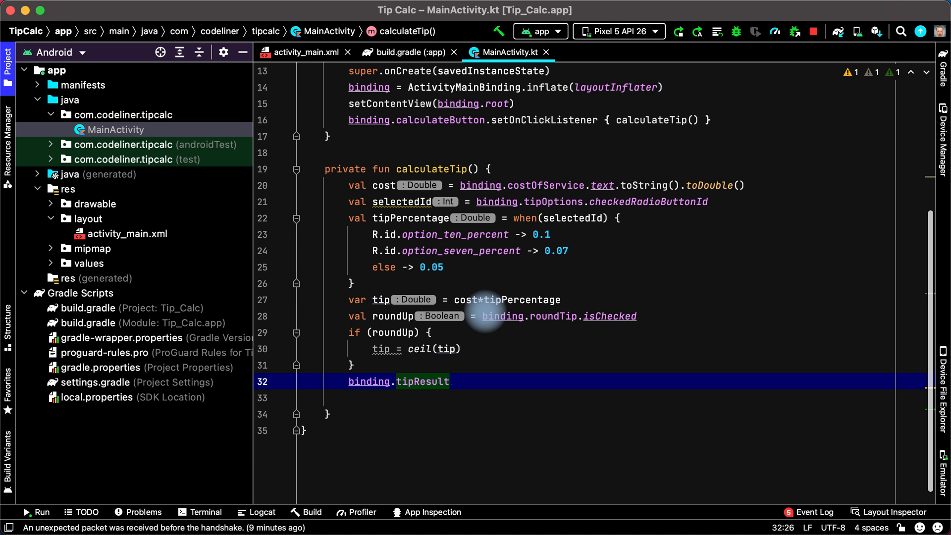
type(".text =")
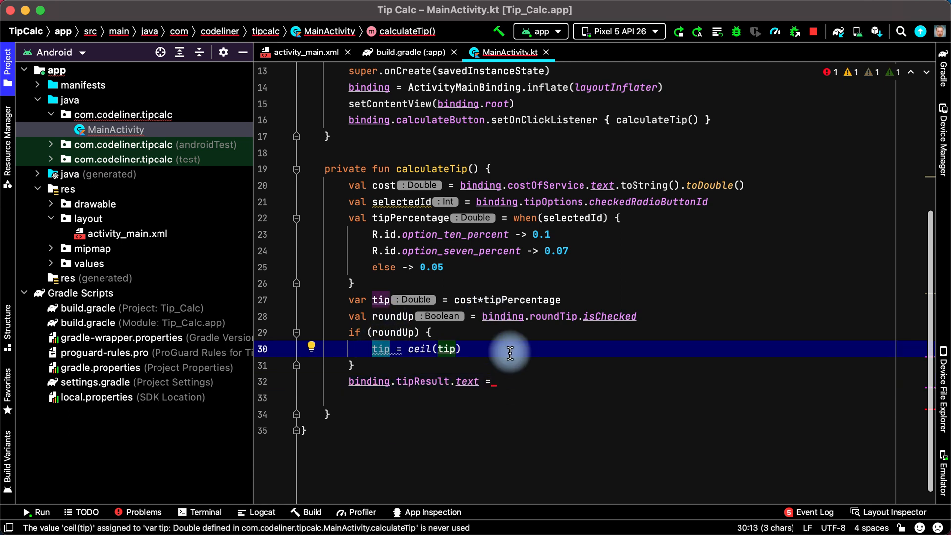
type("tip")
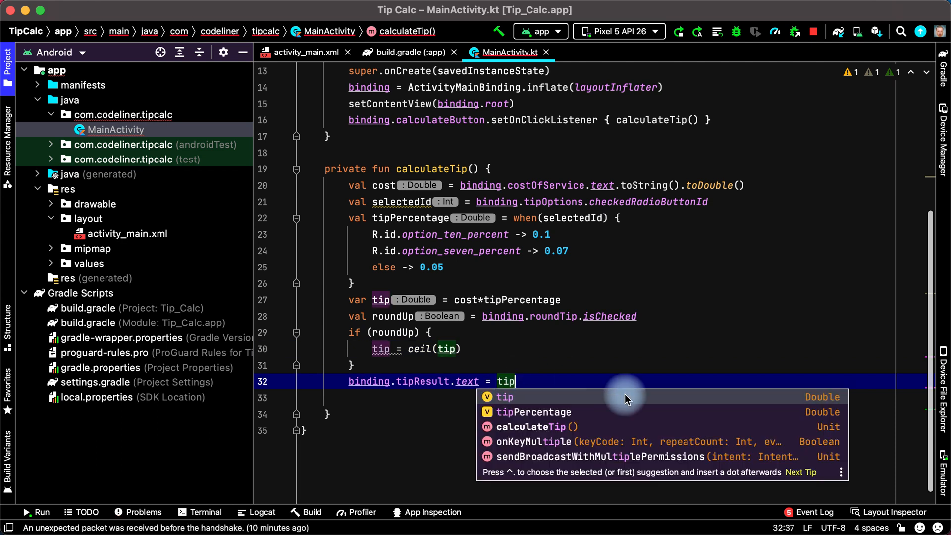
mouse_move(574, 374)
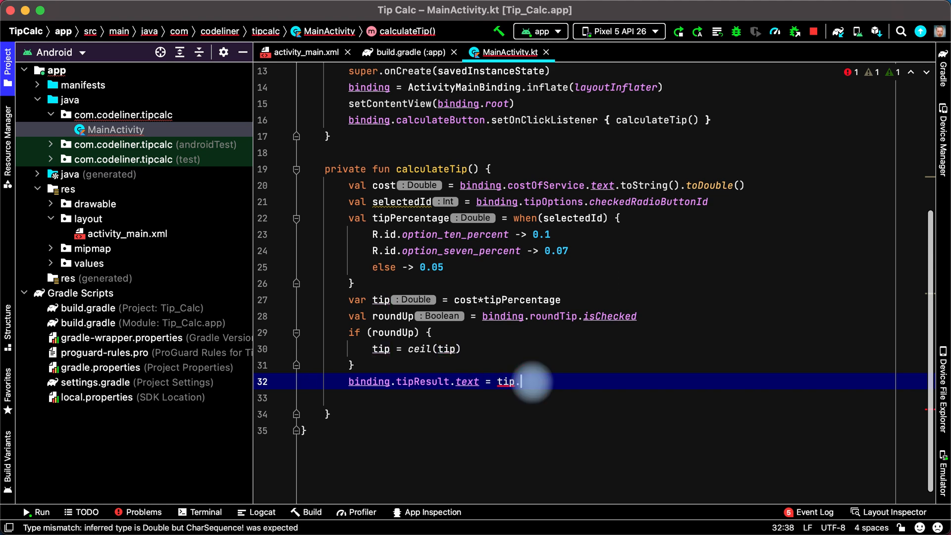
type(".")
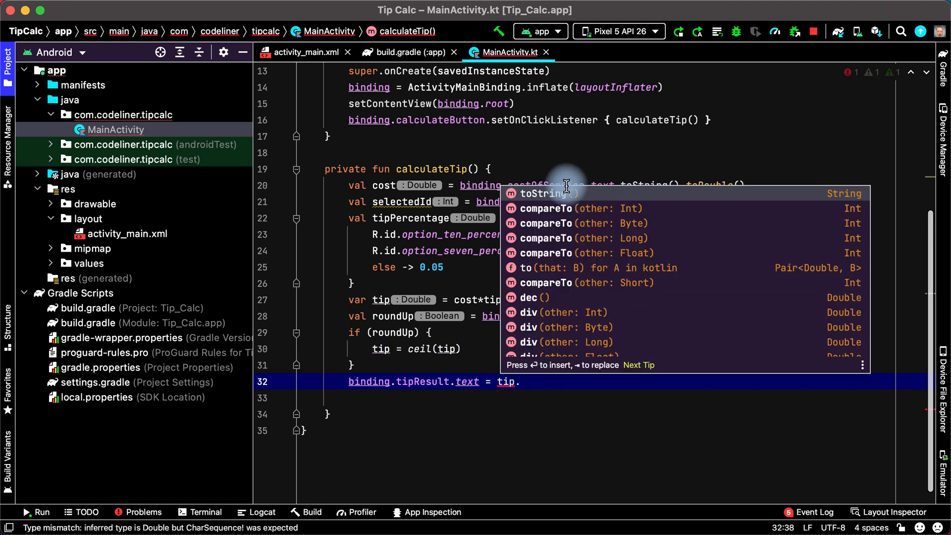
type("toString()")
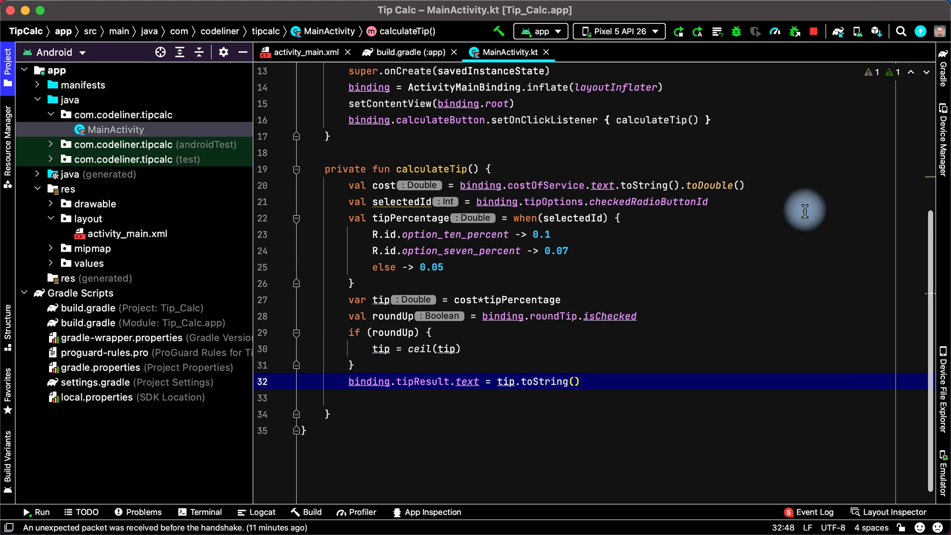
mouse_move(701, 79)
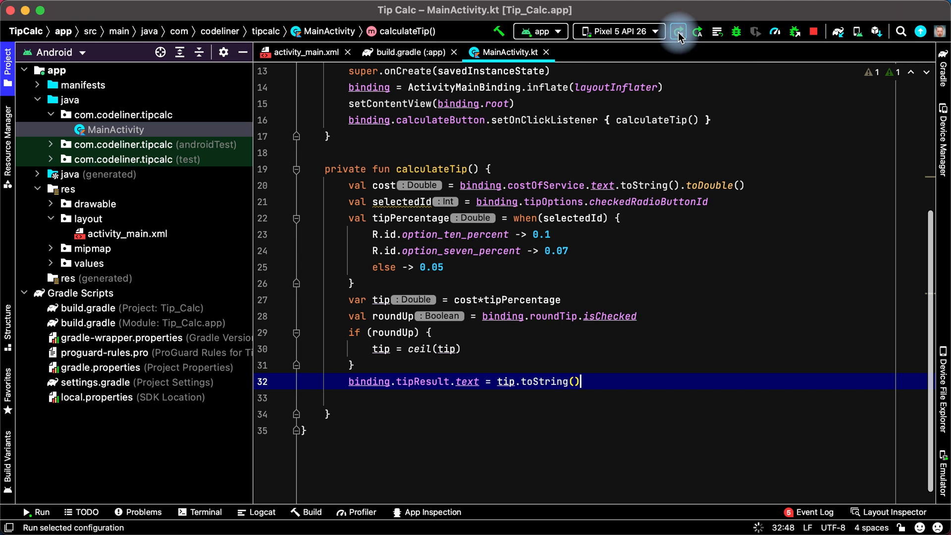
Rerun the app with 123, Perfect (10%) and round-up off, and calculate a tip of 12.3.
left_click(678, 30)
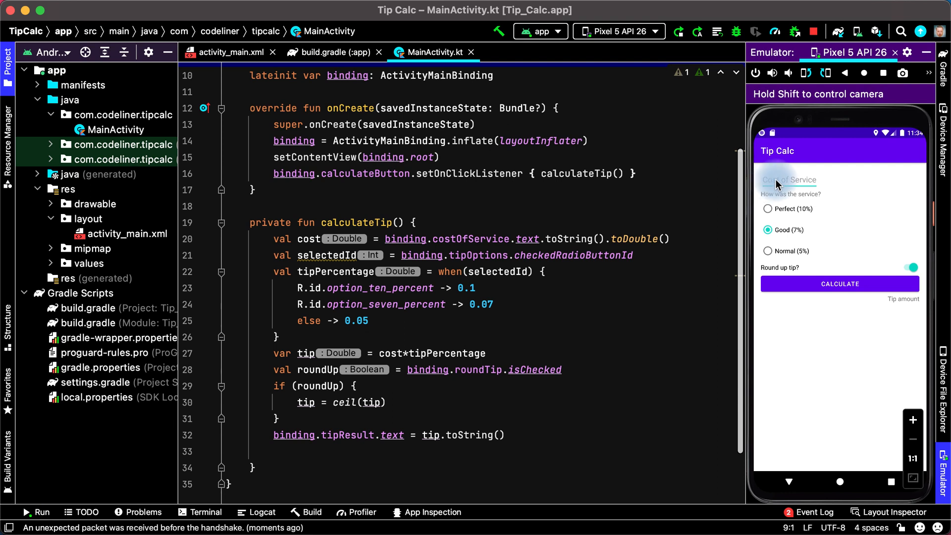
type("123")
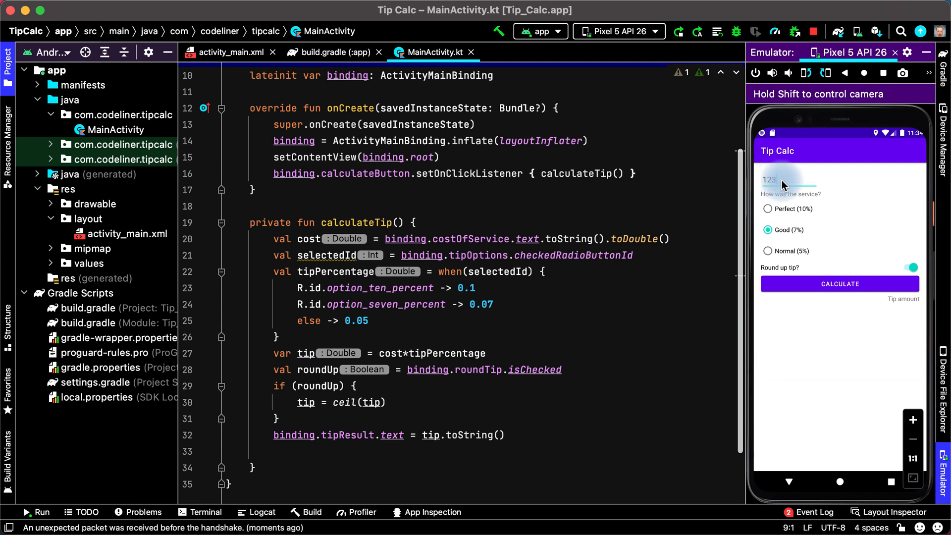
left_click(782, 179)
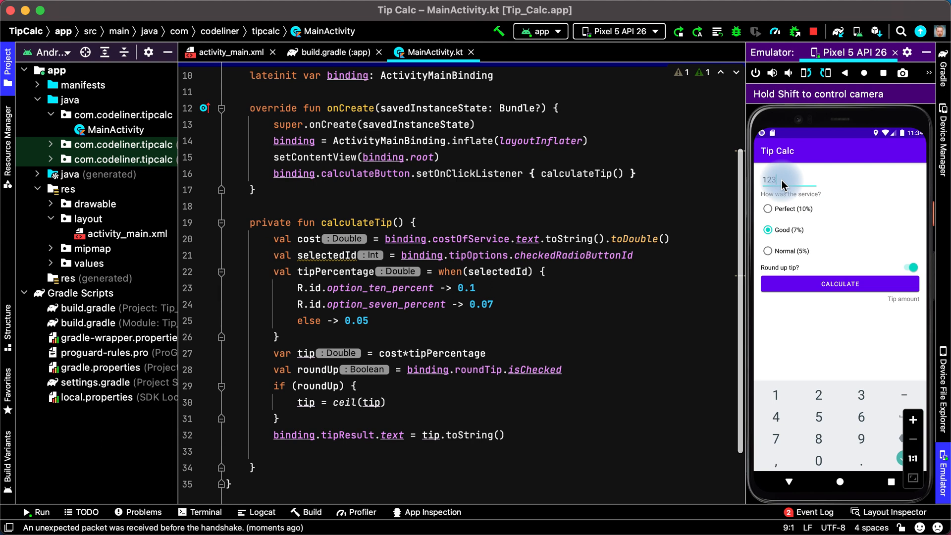
left_click(767, 208)
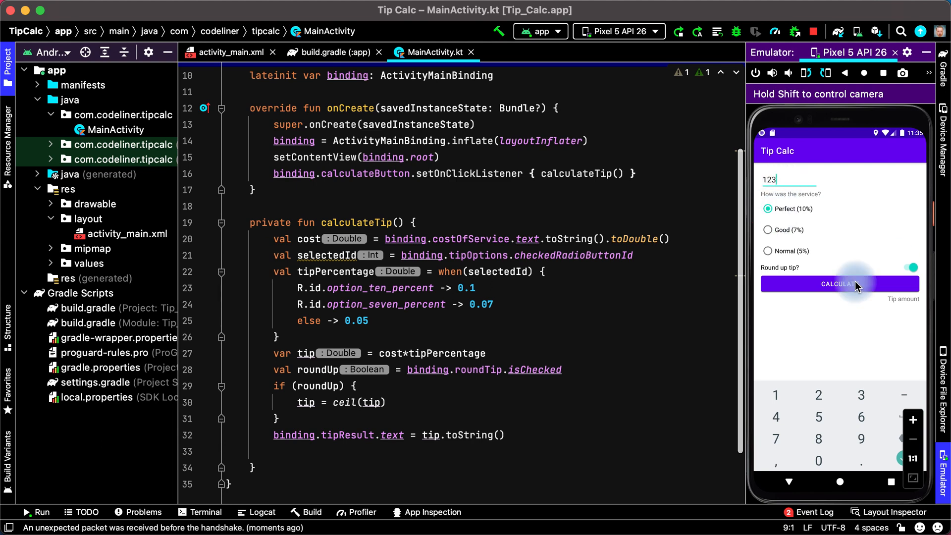
left_click(838, 283)
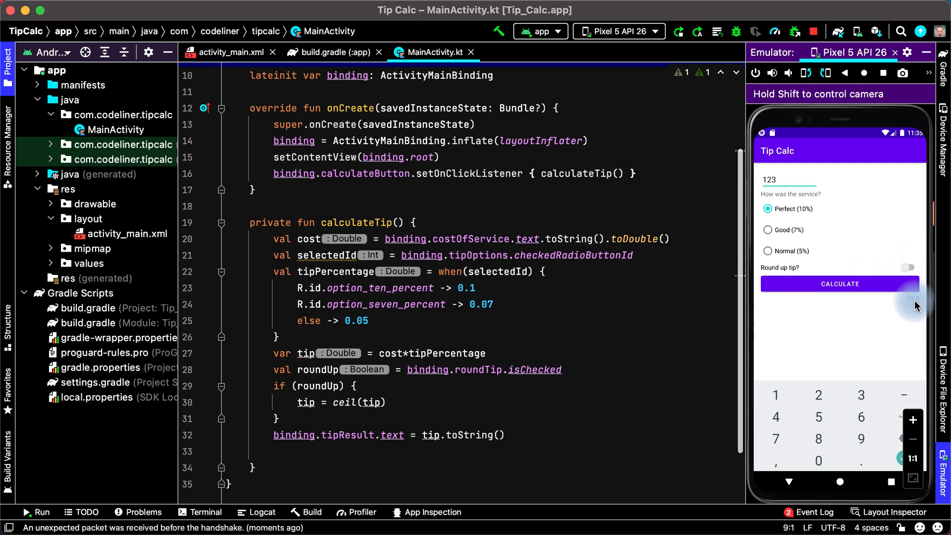
left_click(838, 283)
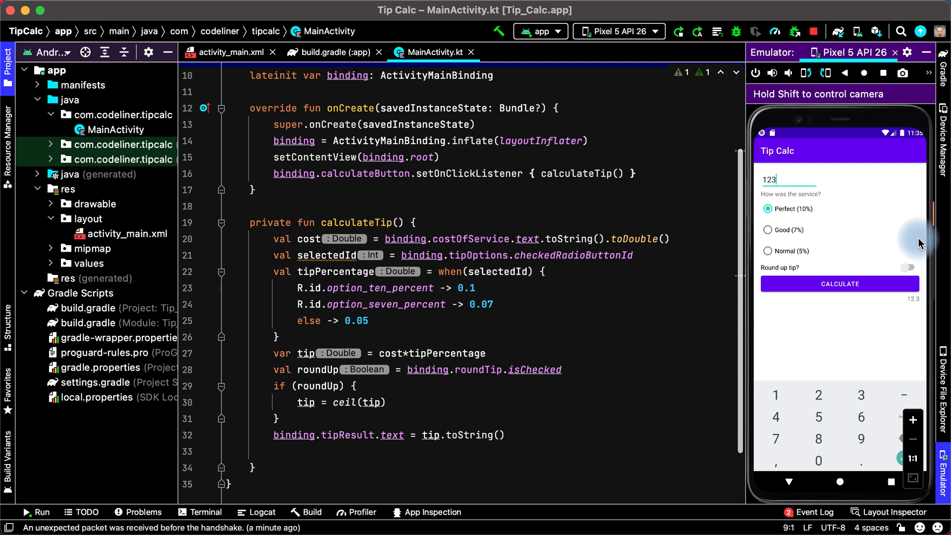
mouse_move(873, 175)
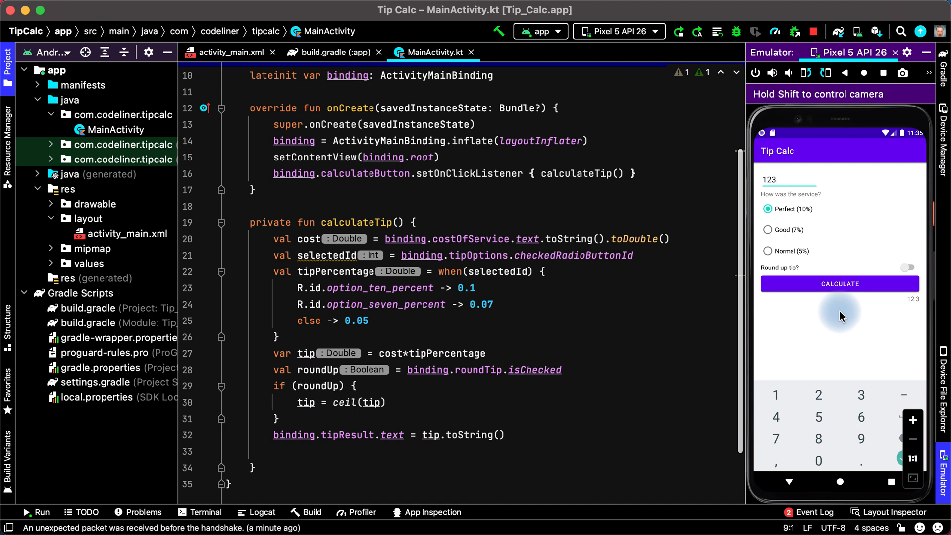
mouse_move(903, 315)
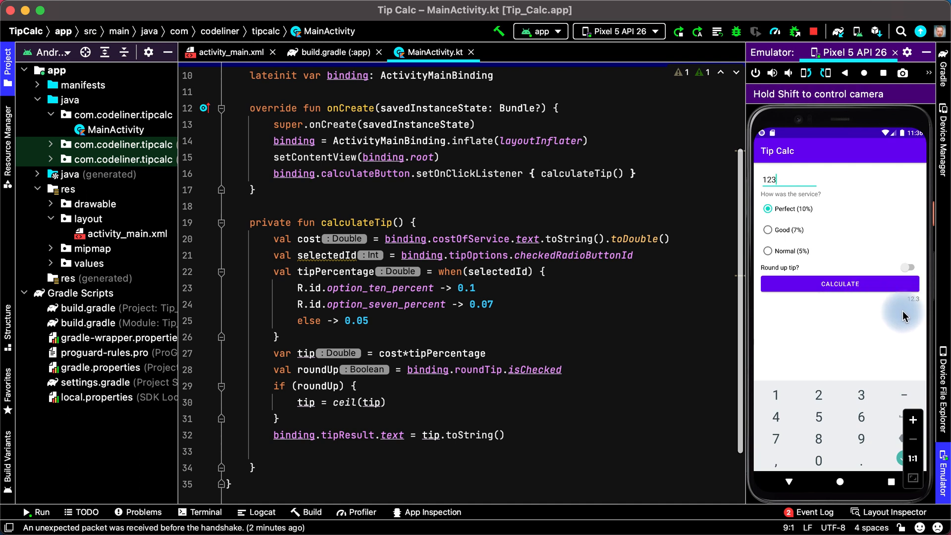